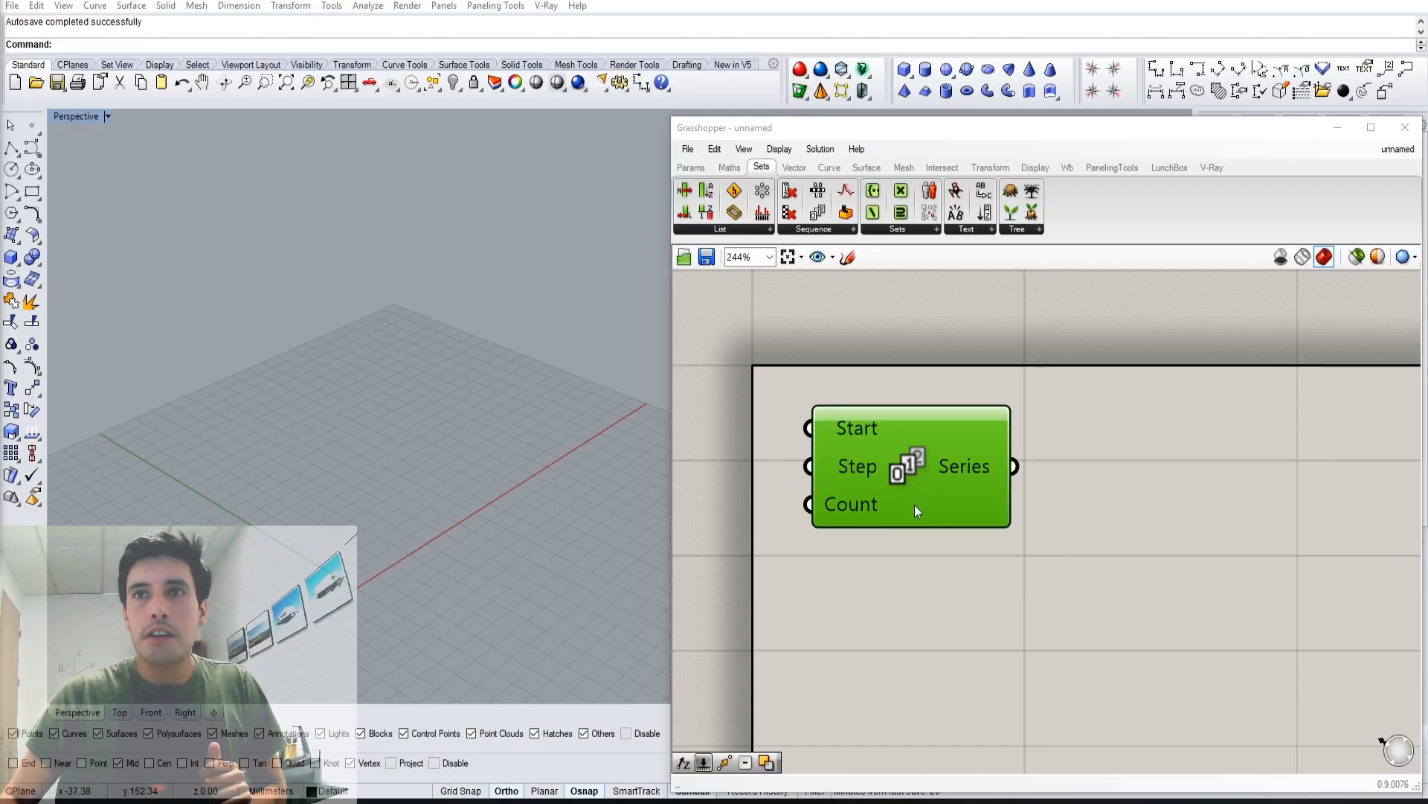
Nudge the Series component aside and zoom the canvas out and back in.
drag(910, 466, 892, 456)
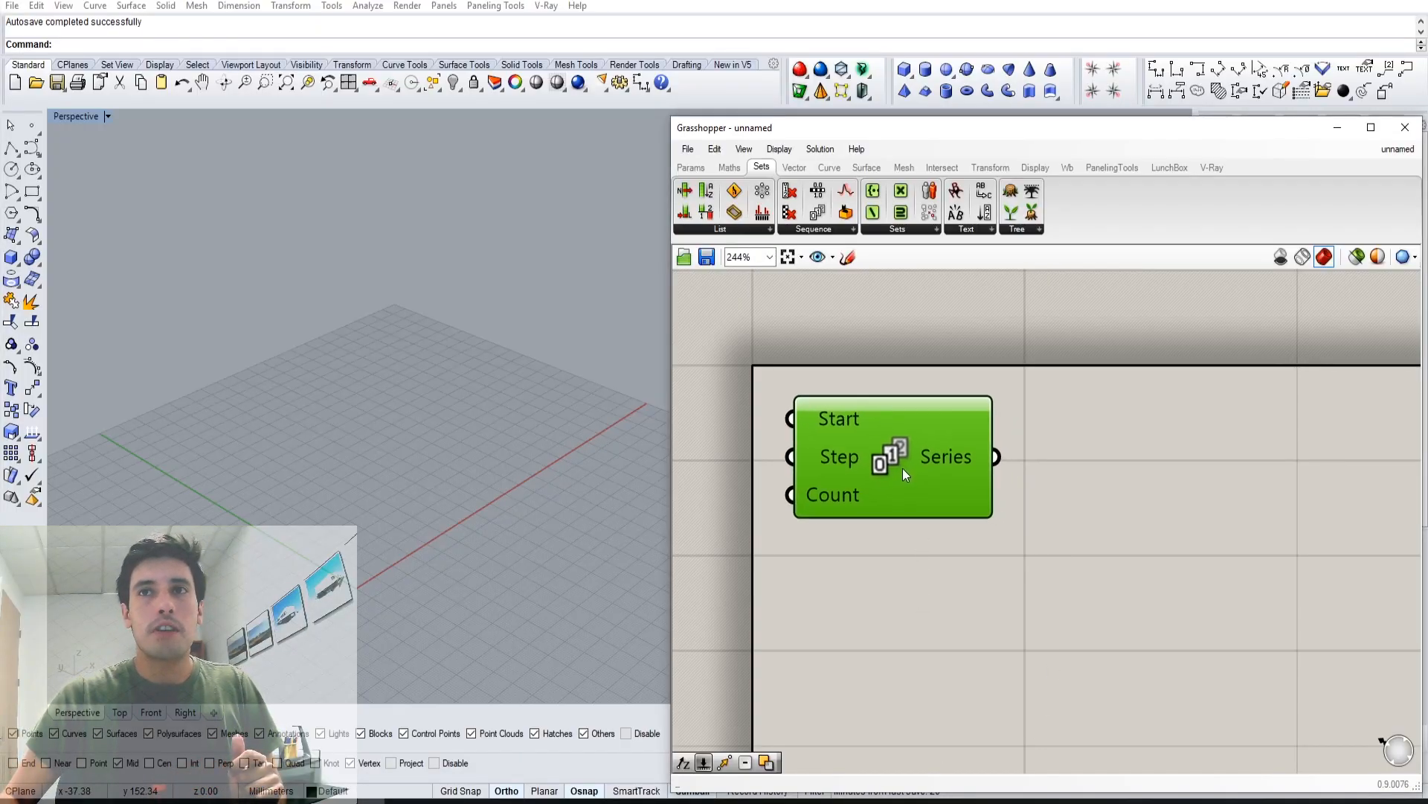
scroll(down, 3)
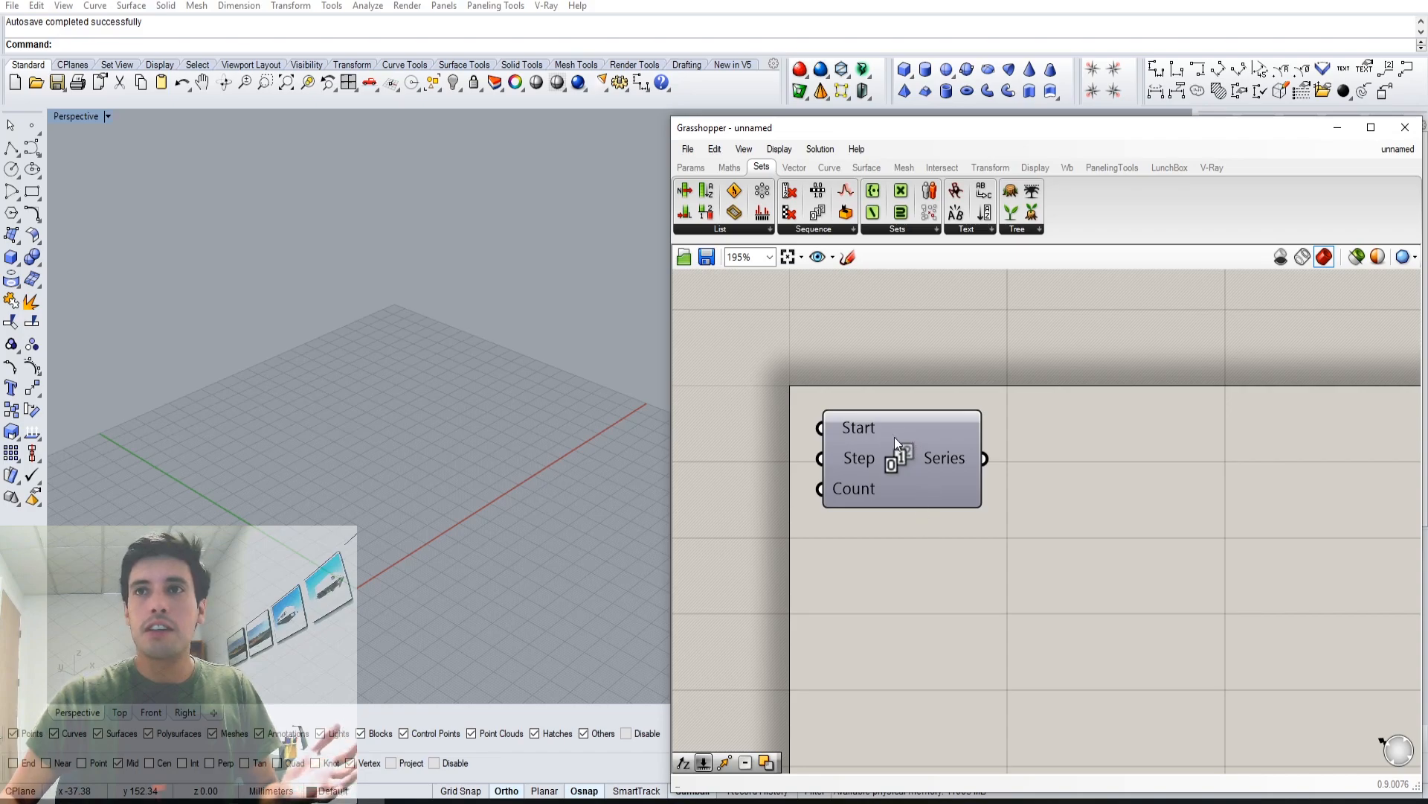
scroll(up, 3)
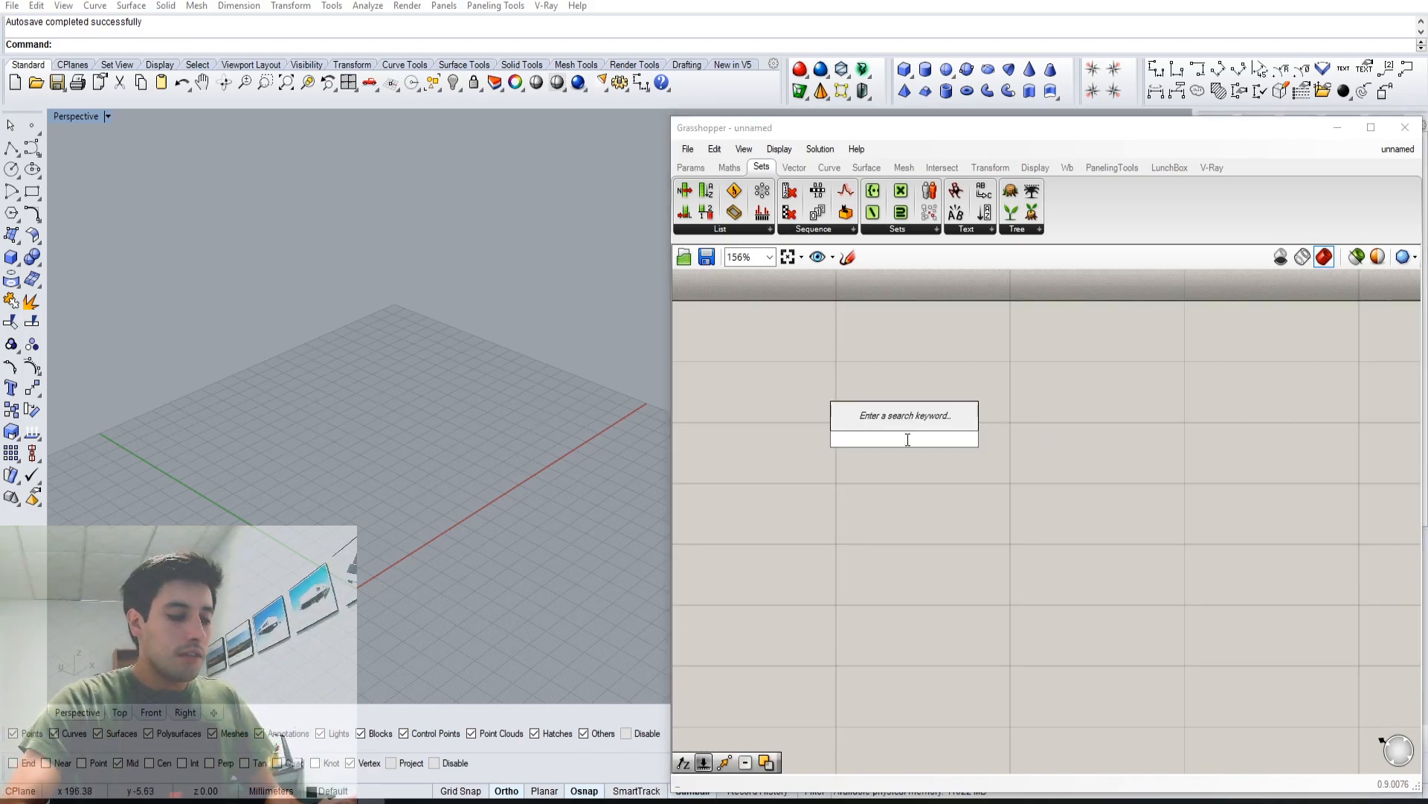
Place a Sphere component from a 'SPHERE' search and open component search again.
text(SPHERE)
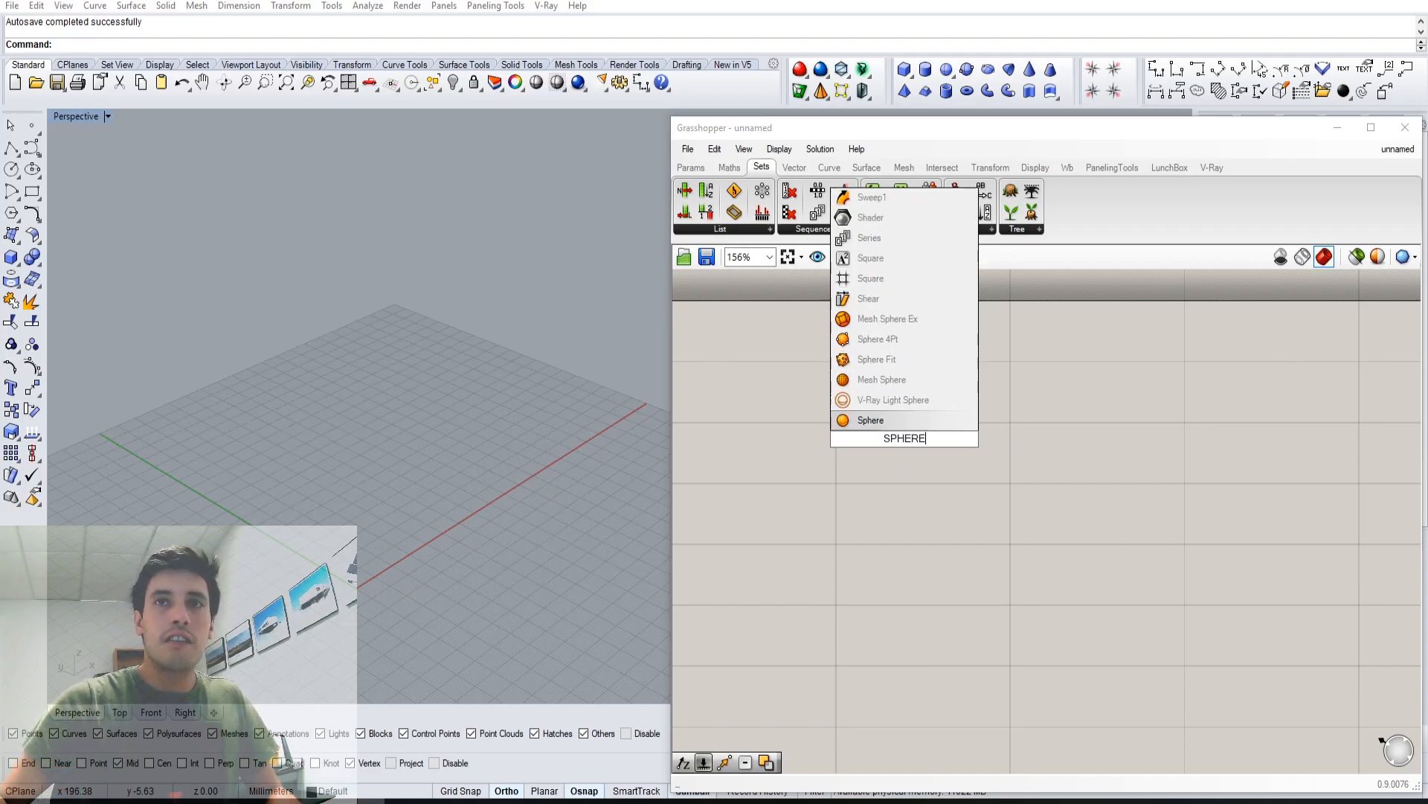
click(870, 419)
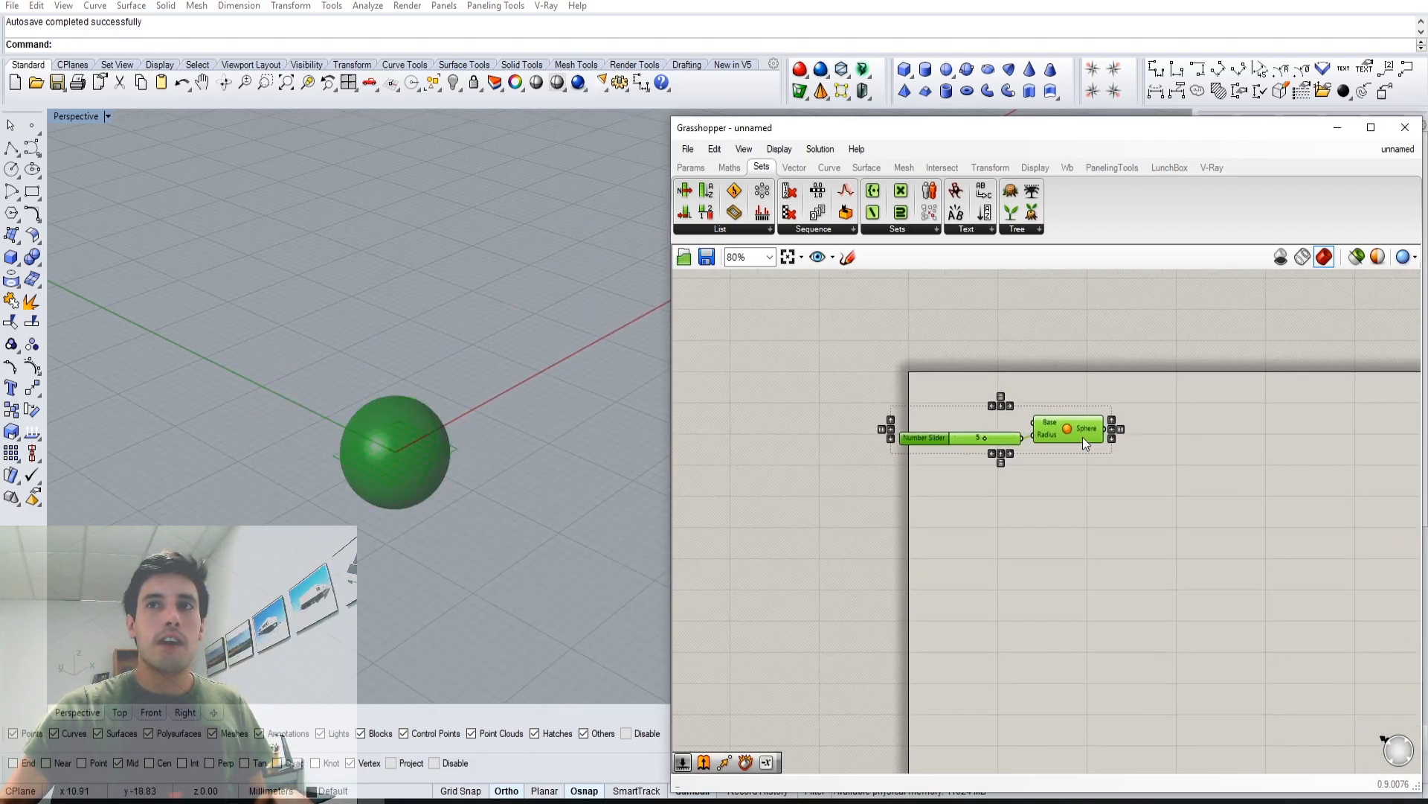
double_click(1151, 447)
text(y)
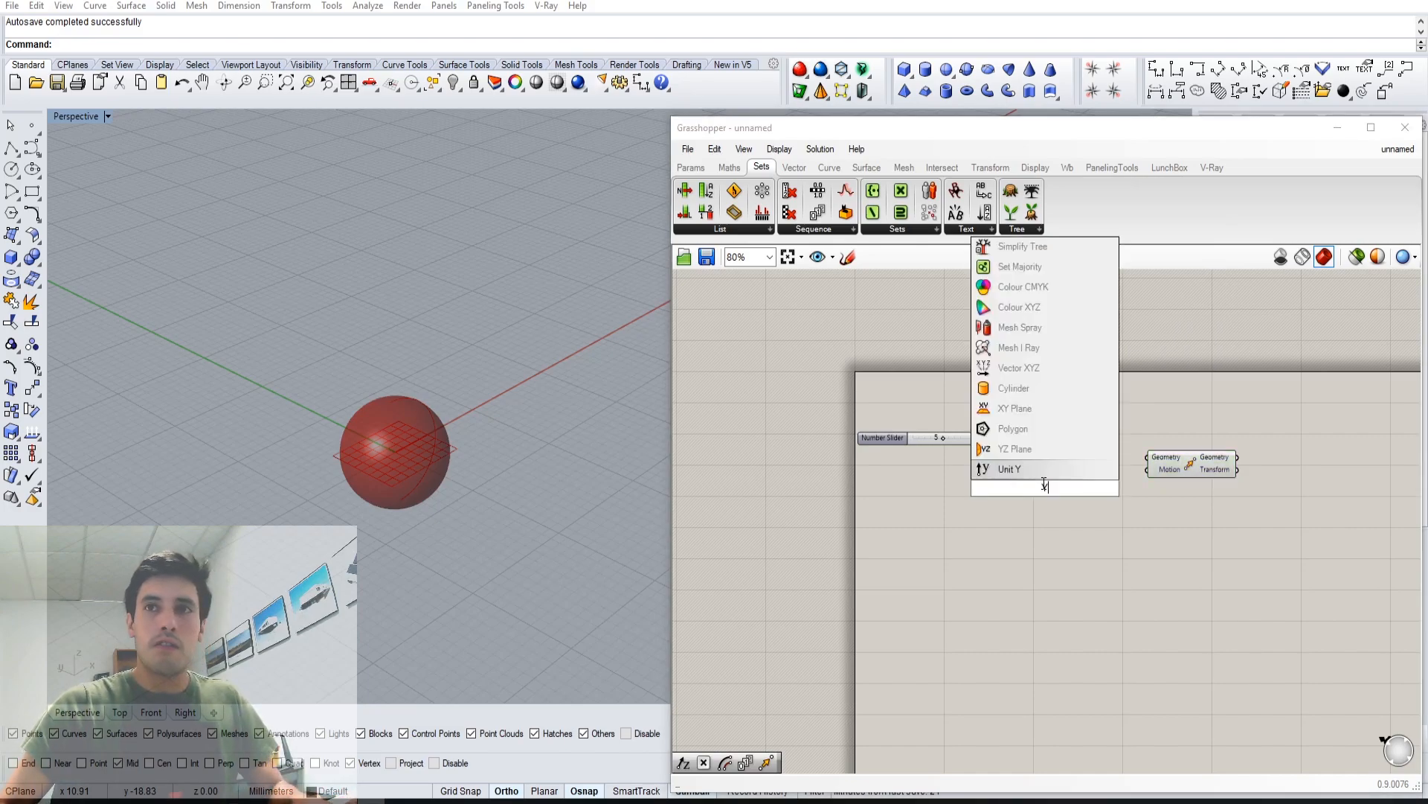
mouse_move(1009, 468)
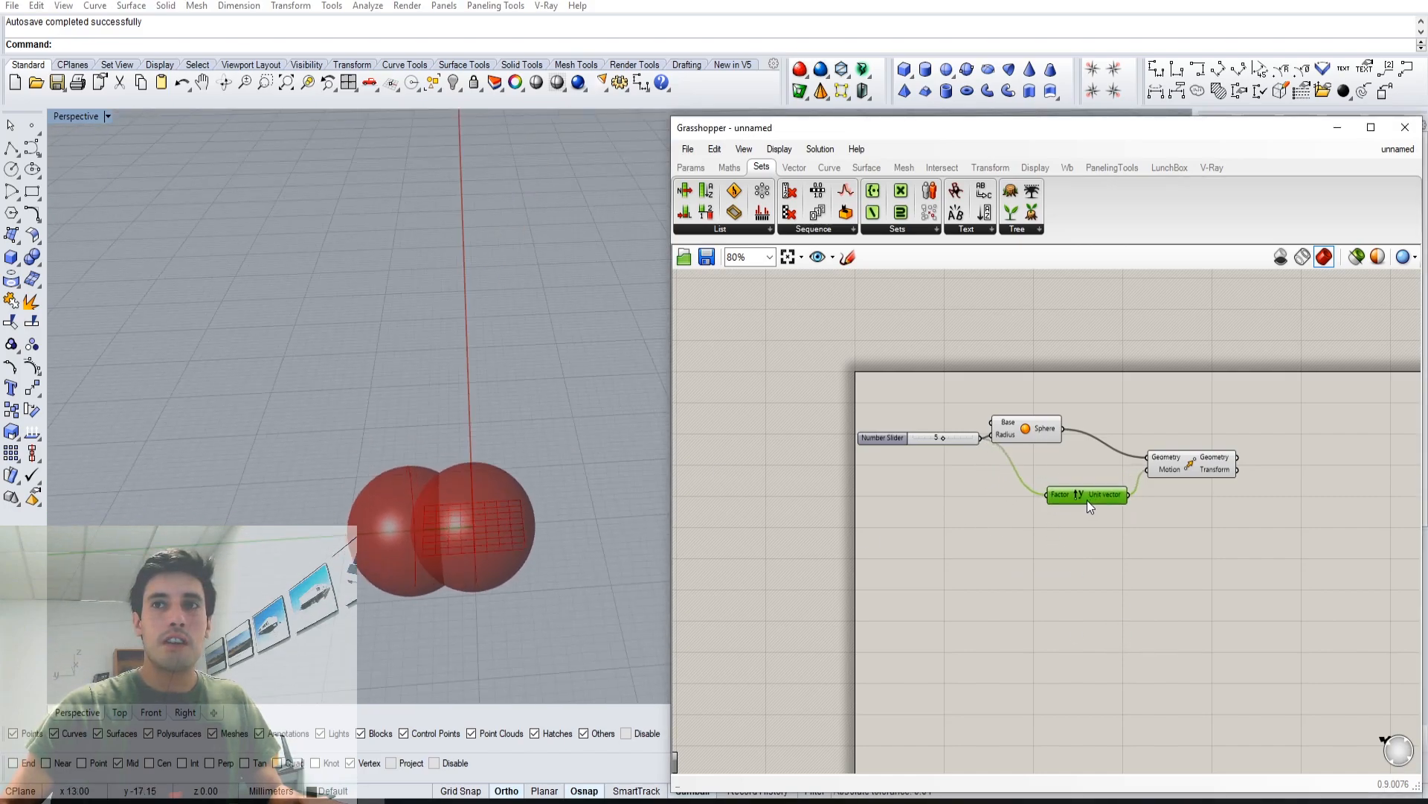
scroll(up, 3)
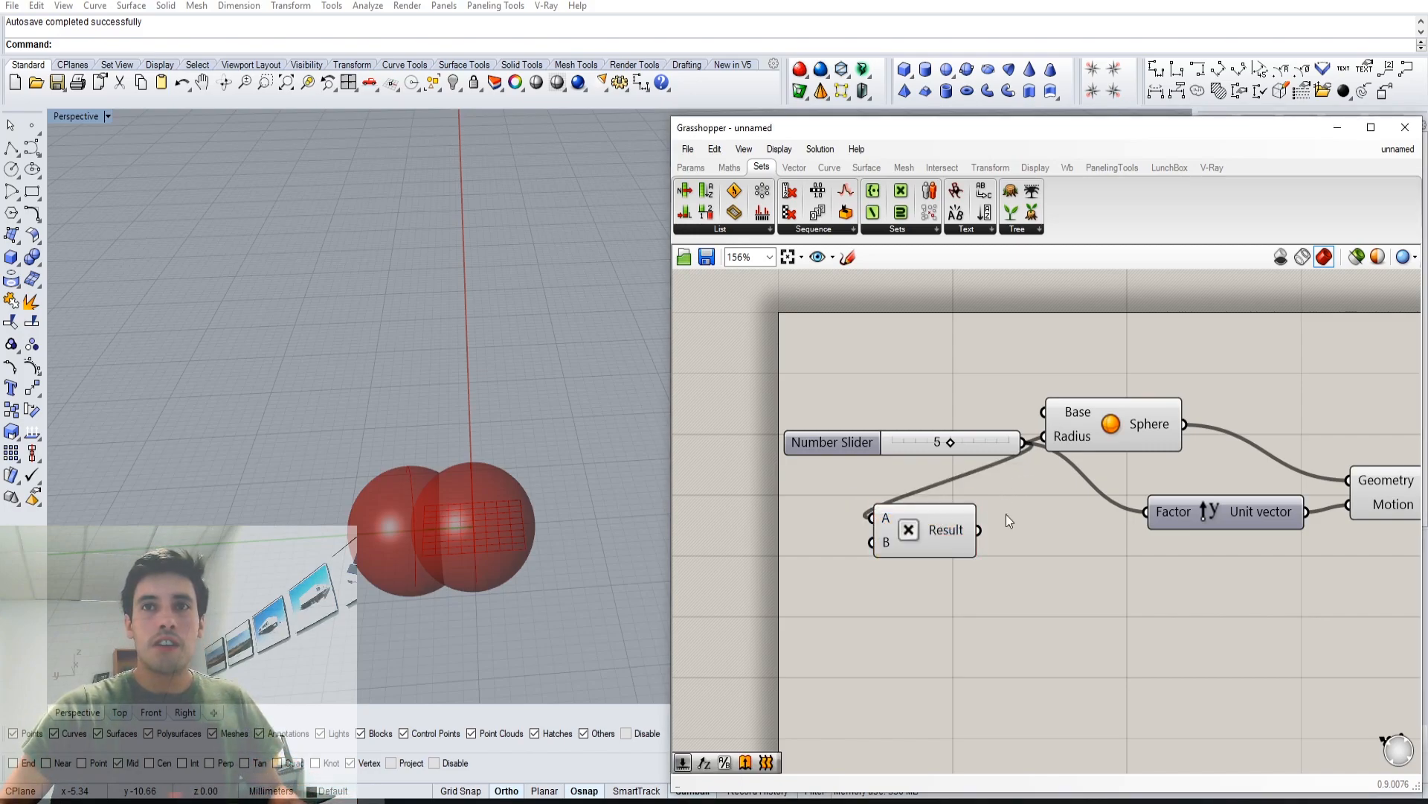
Position the Series component beneath the Sphere and Move components.
drag(925, 529, 991, 519)
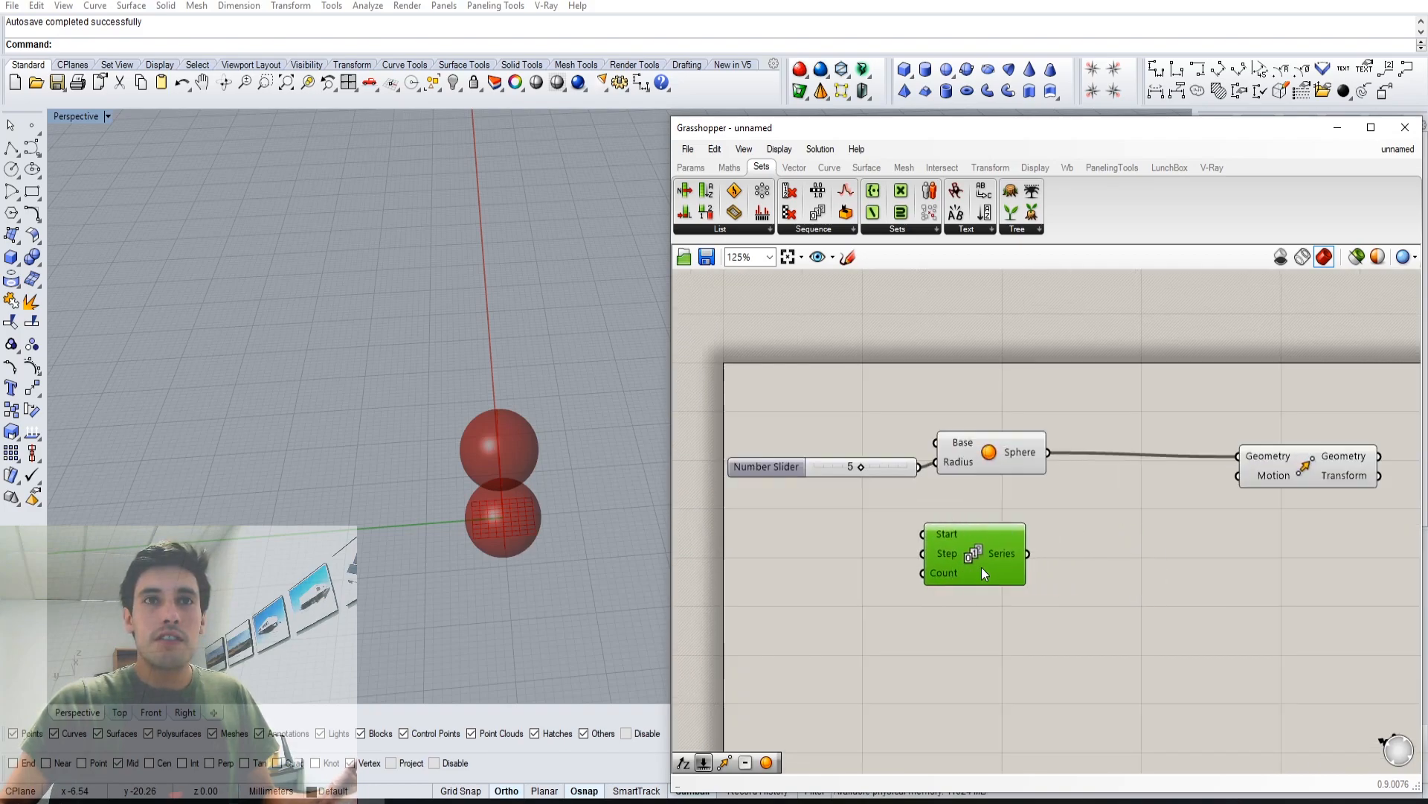
Add a Unit Y vector driven by Series and begin adding a Count number slider.
text(Y)
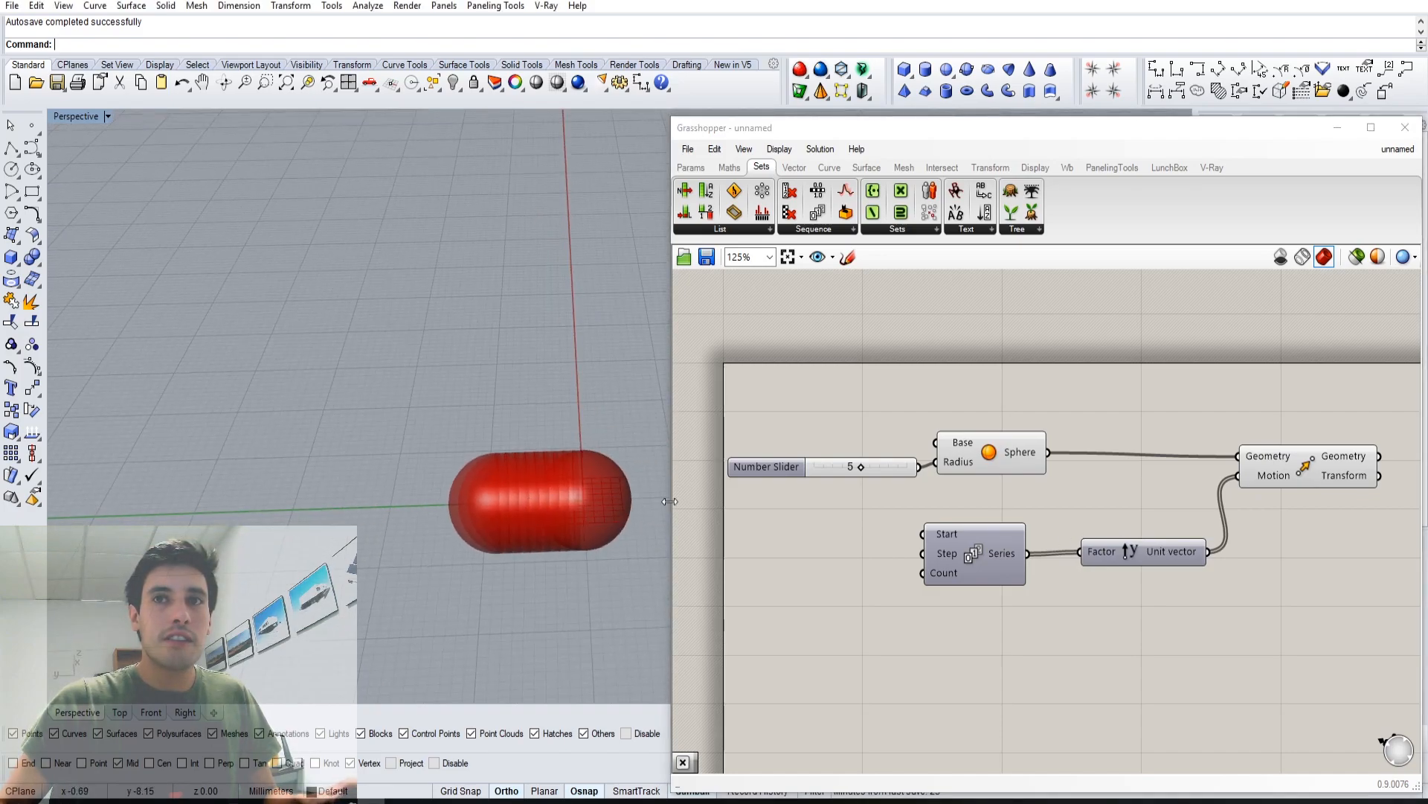
click(975, 551)
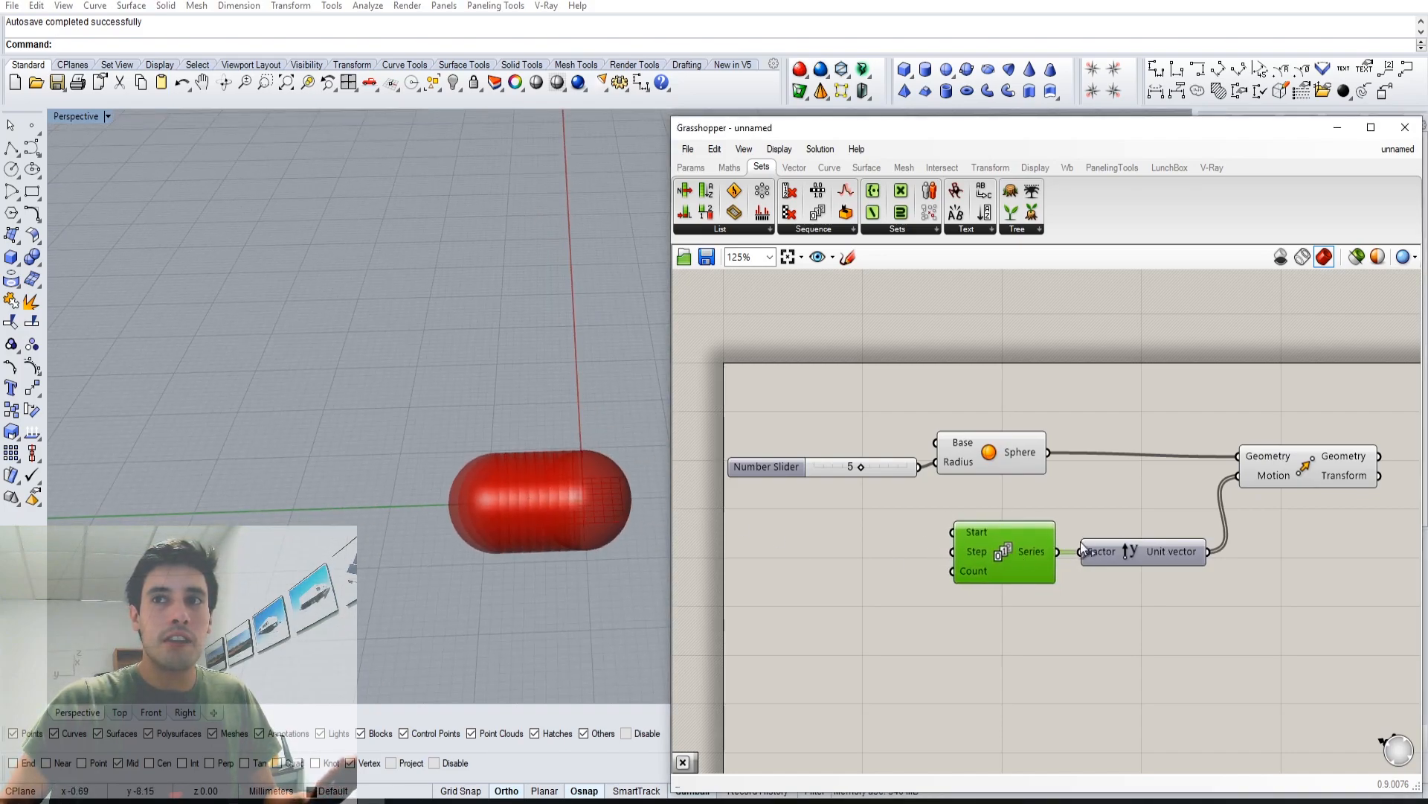
scroll(up, 3)
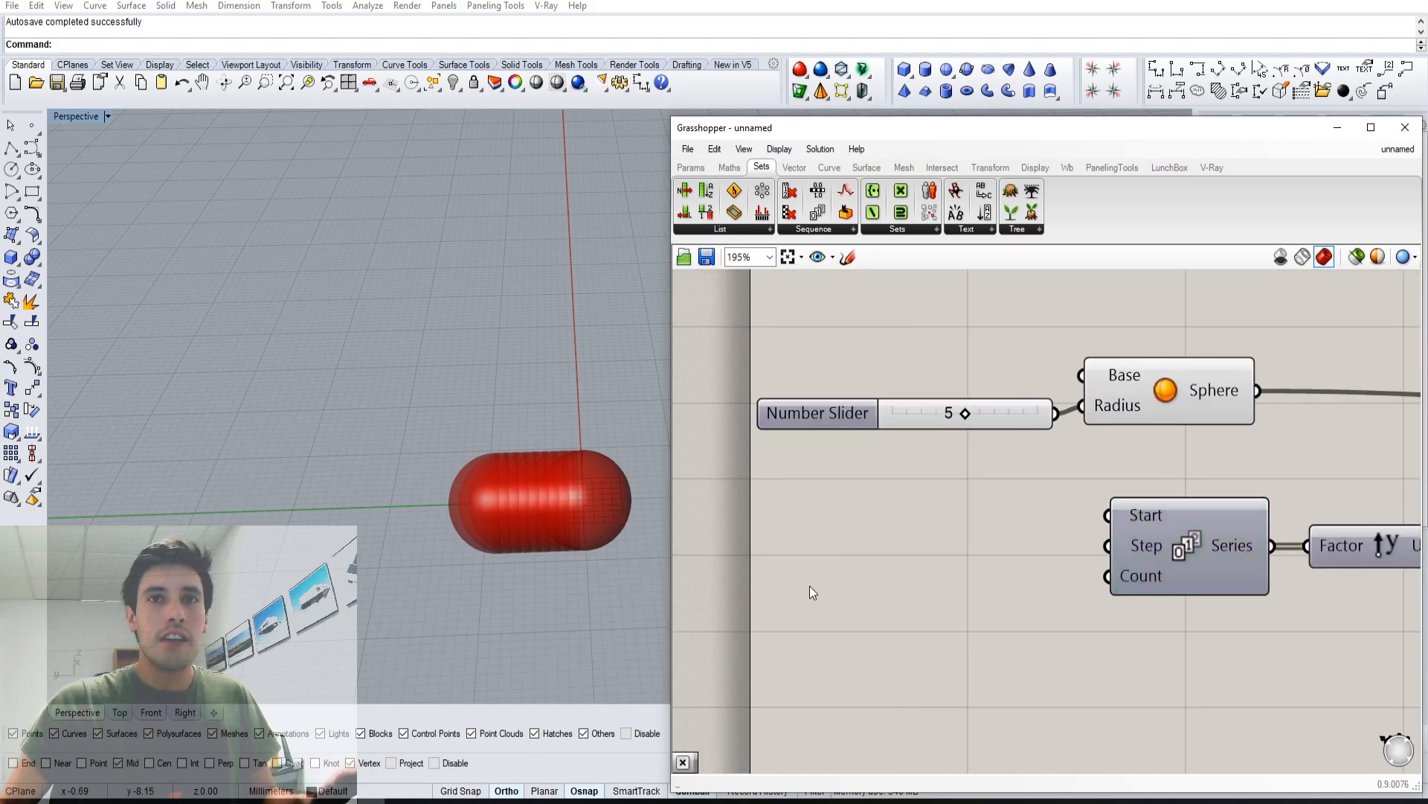
double_click(811, 590)
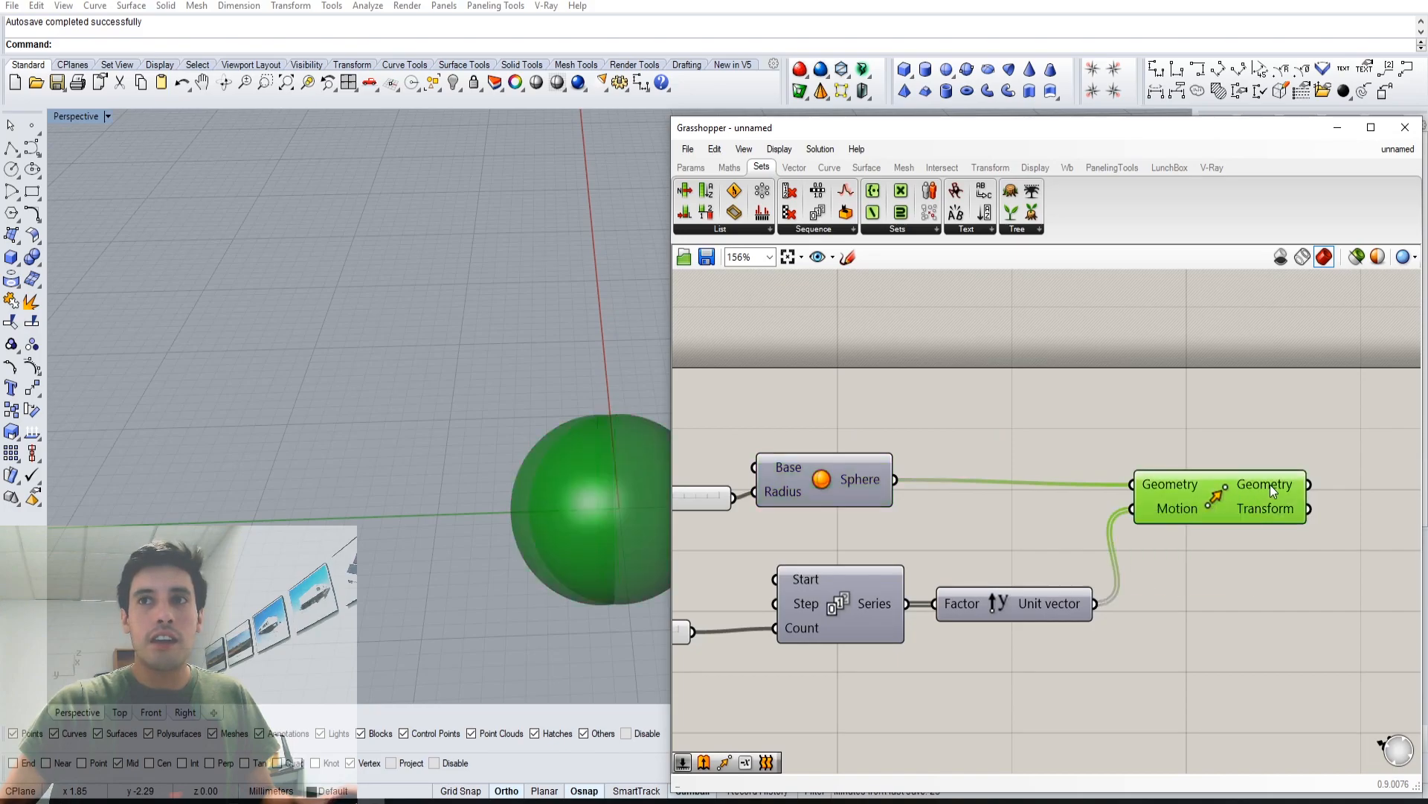
mouse_move(1265, 484)
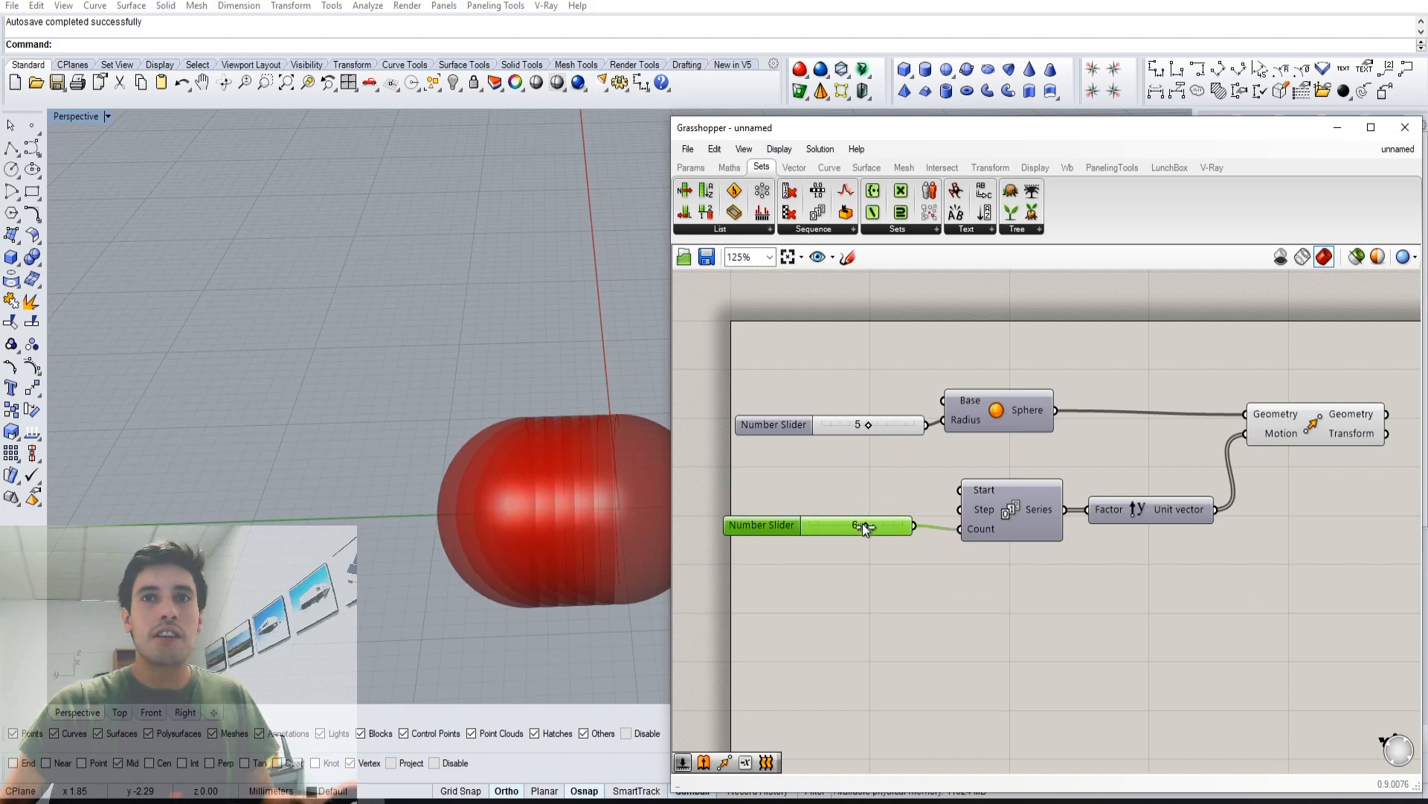
Set the Count slider to 4 copies.
drag(864, 526, 857, 526)
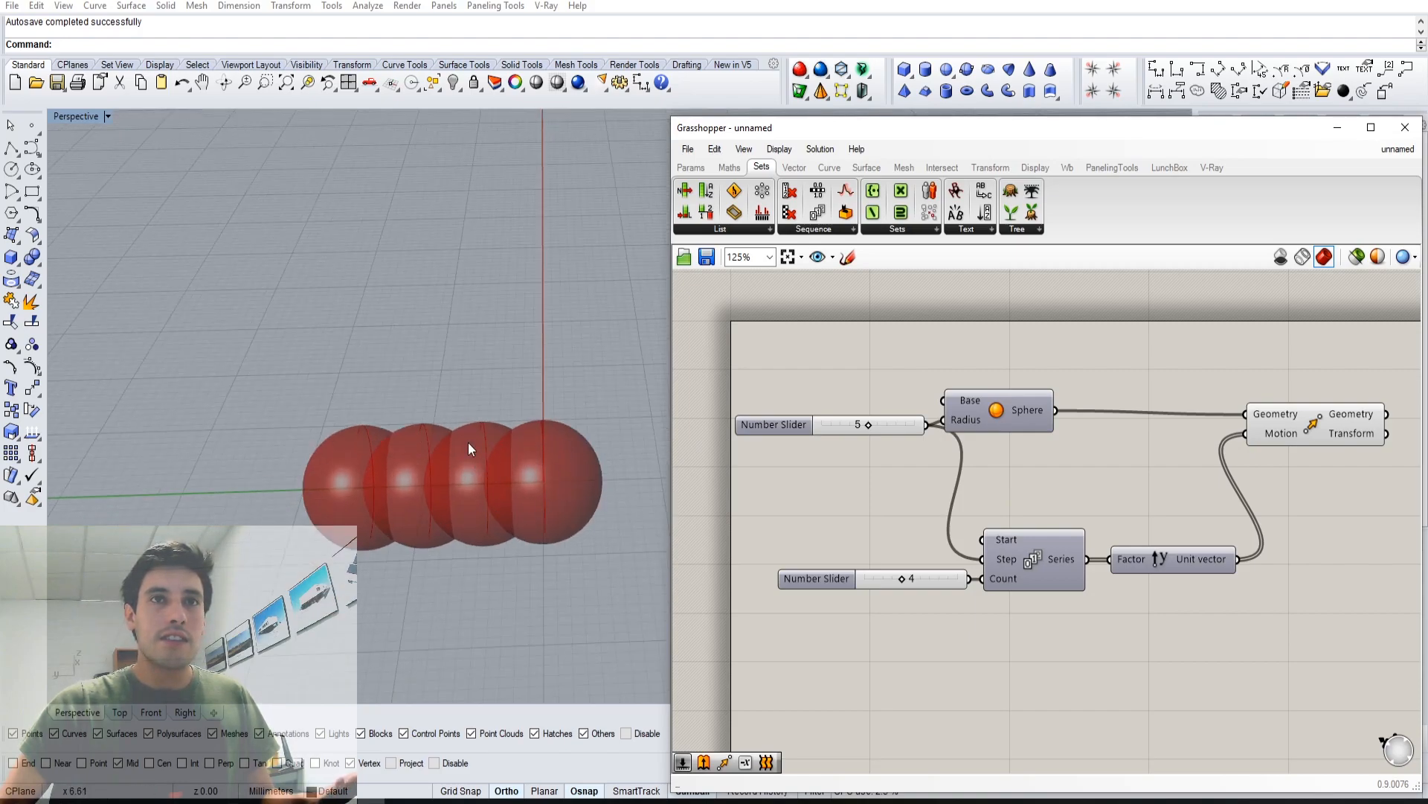
mouse_move(804, 470)
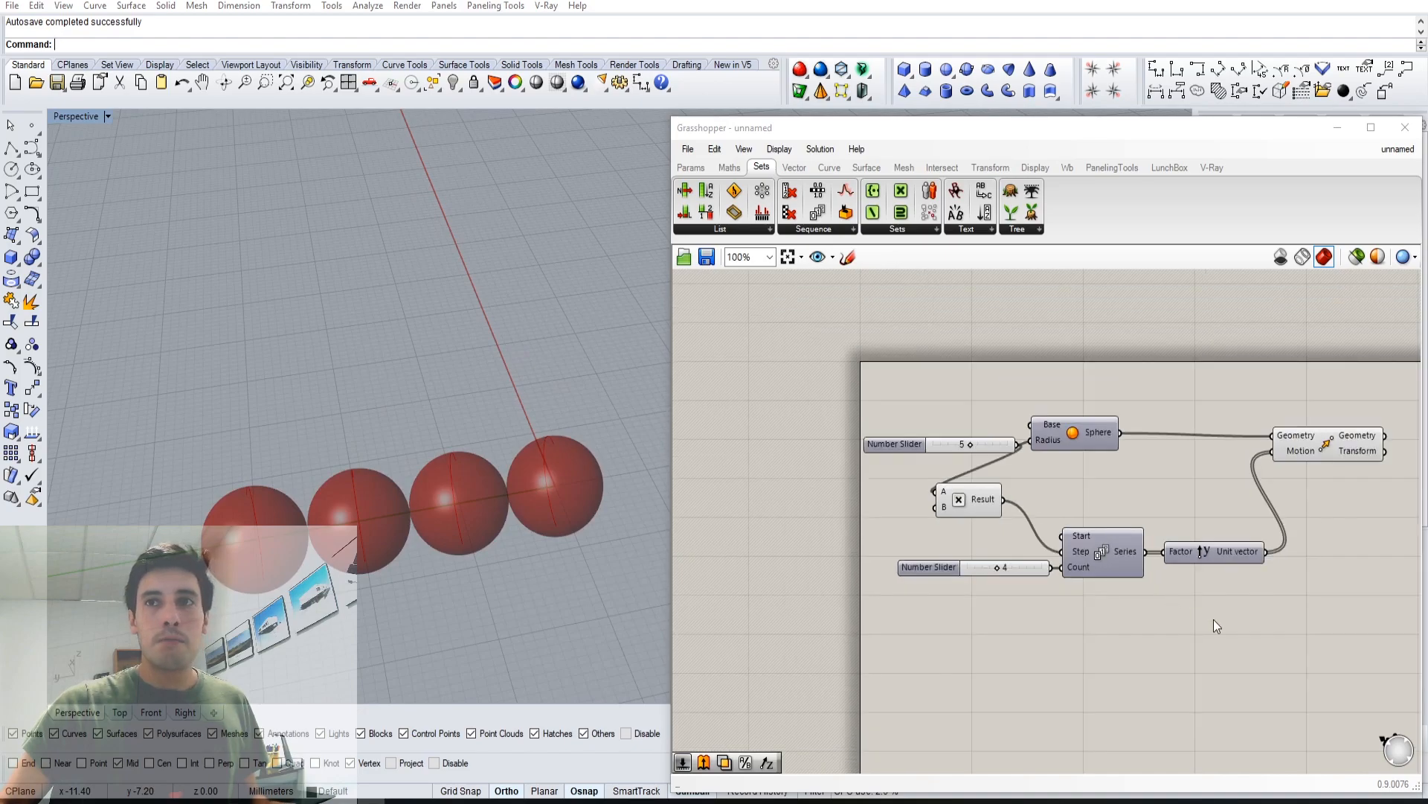
Raise the sphere count slider through 6 up to 10.
click(1073, 432)
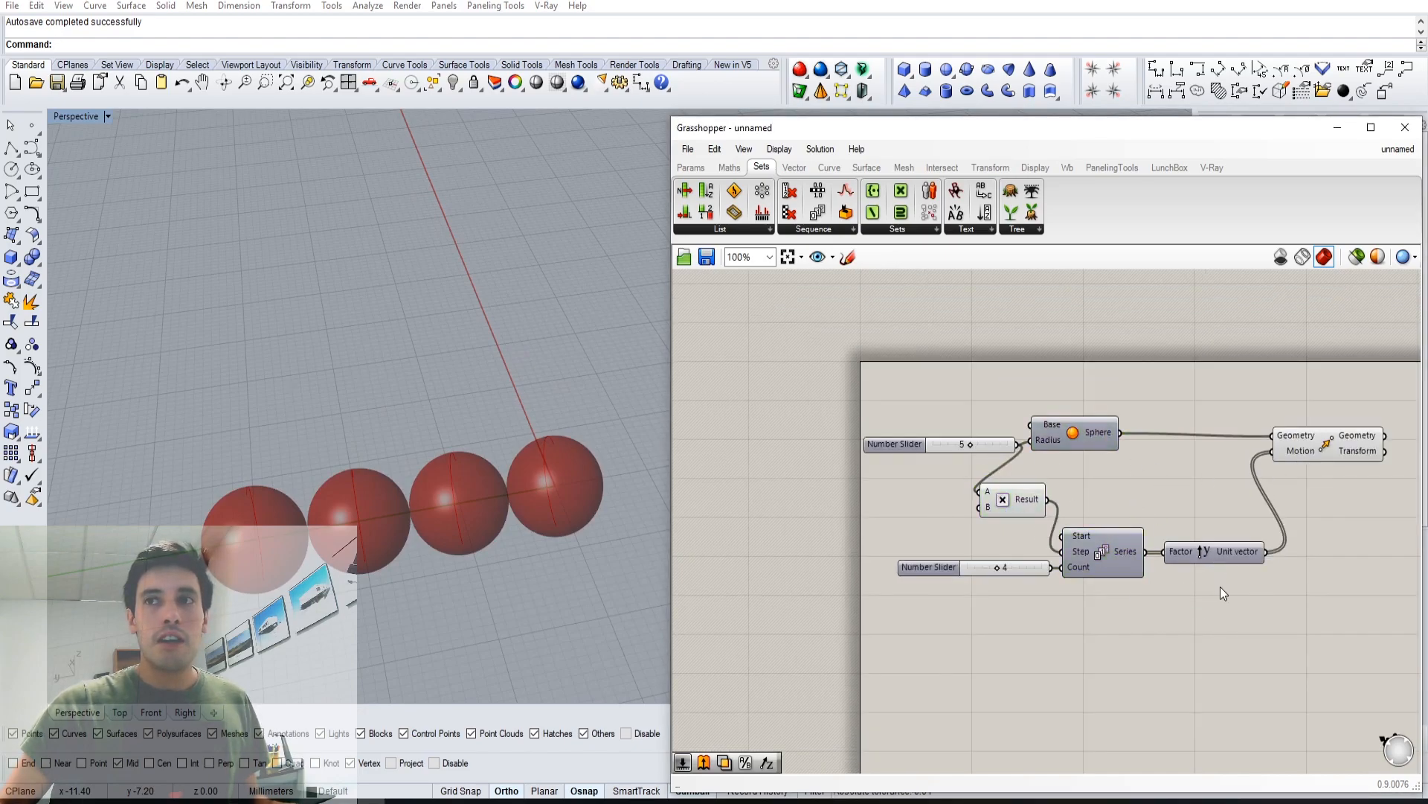
click(1214, 551)
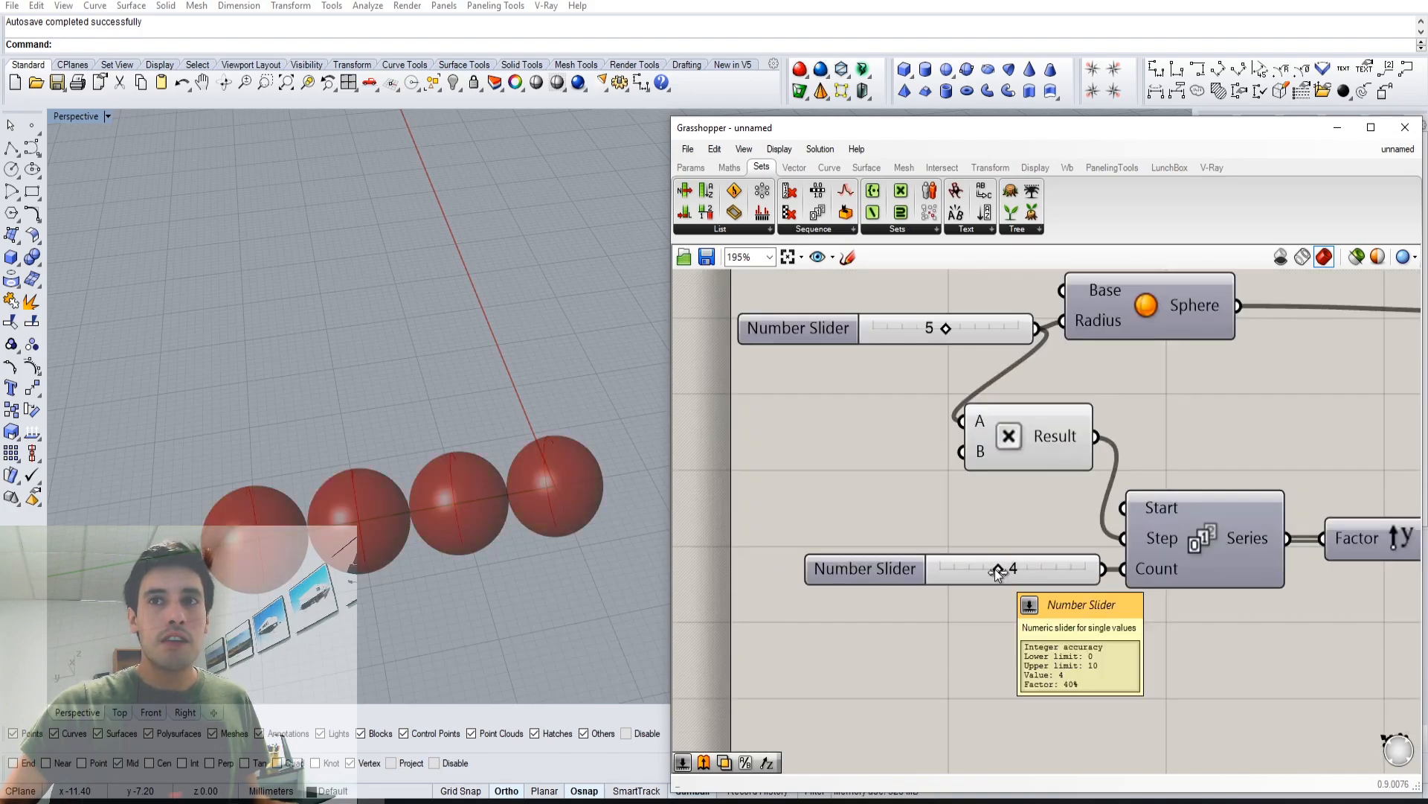
drag(998, 568, 1027, 568)
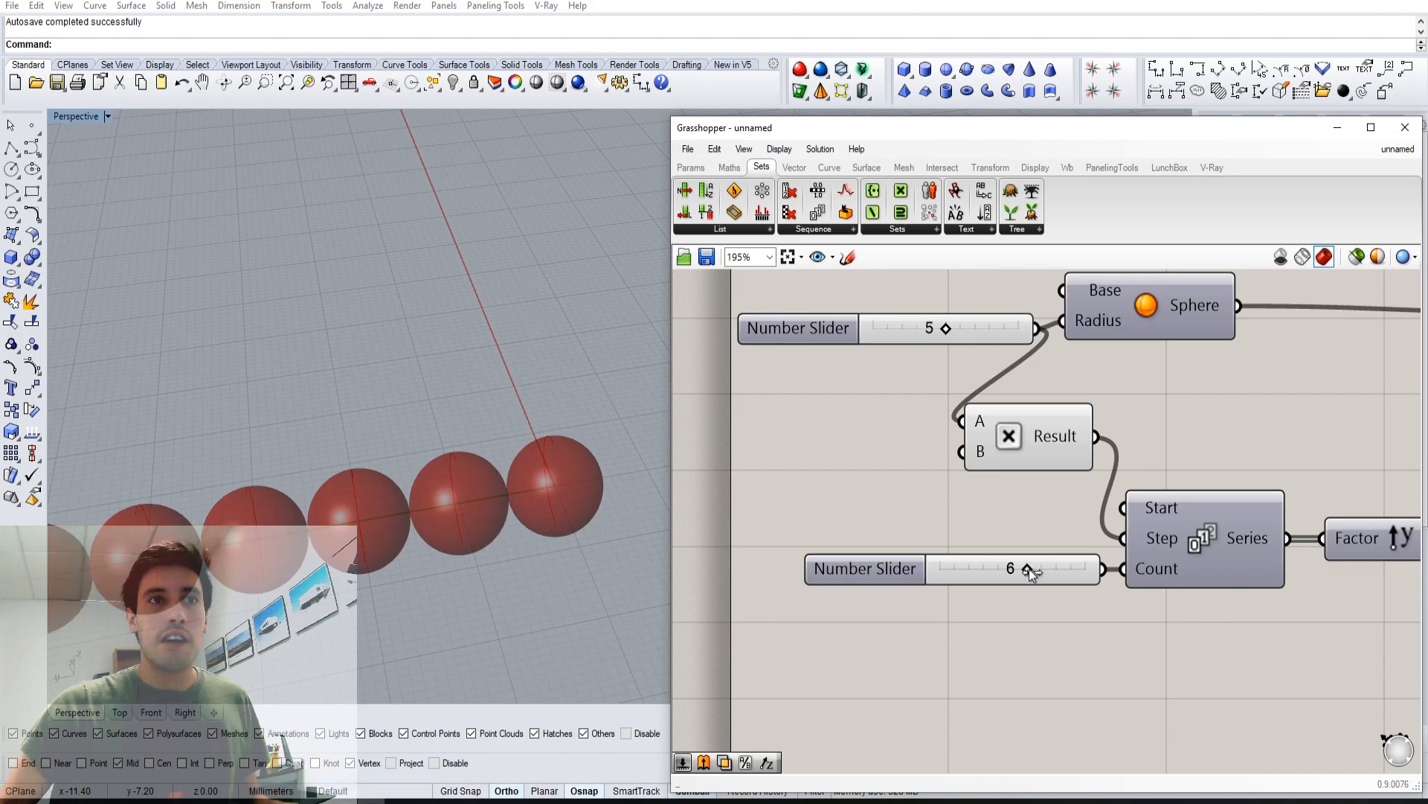
drag(1027, 568, 1056, 568)
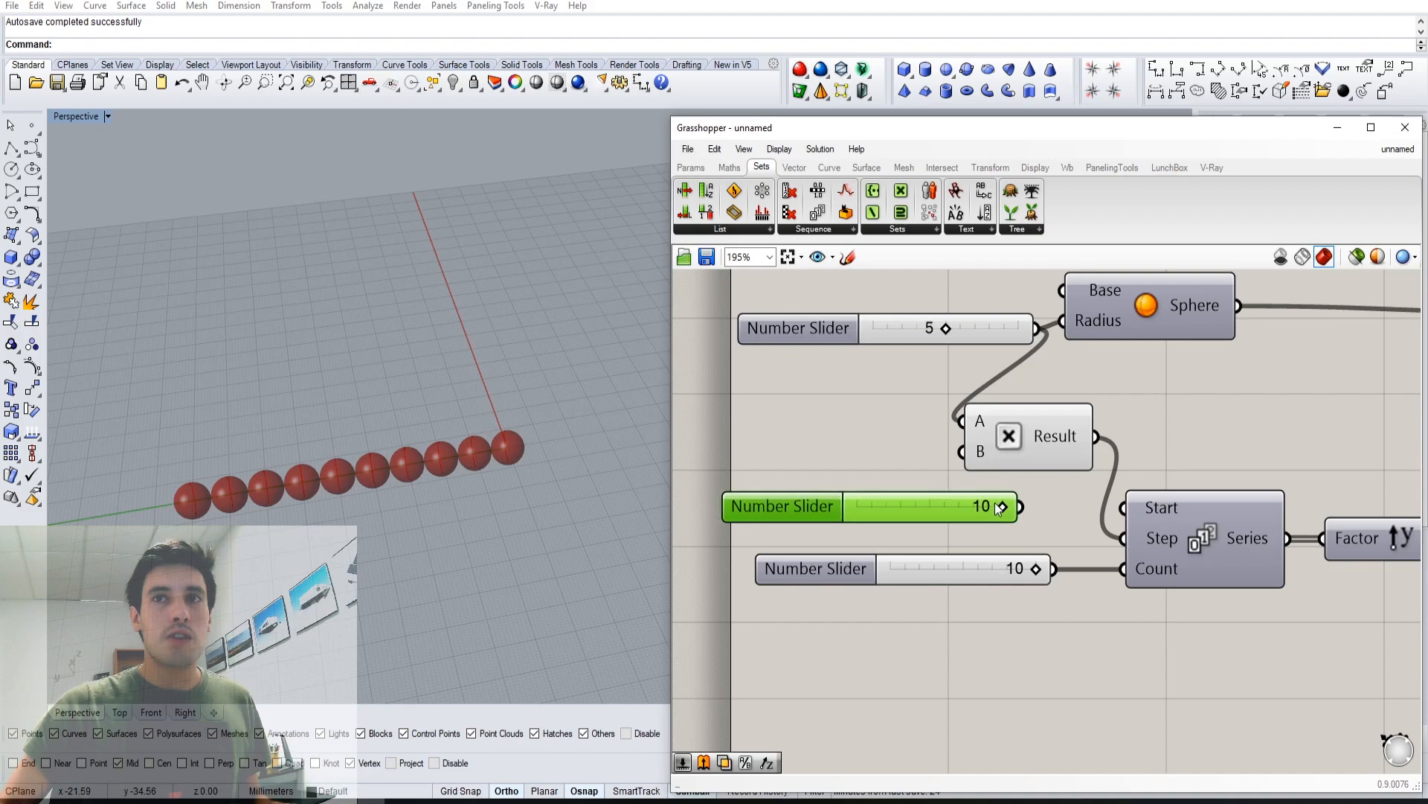
Adjust the new slider from 4 to 5 and lower it, then add Unit X.
drag(999, 506, 934, 506)
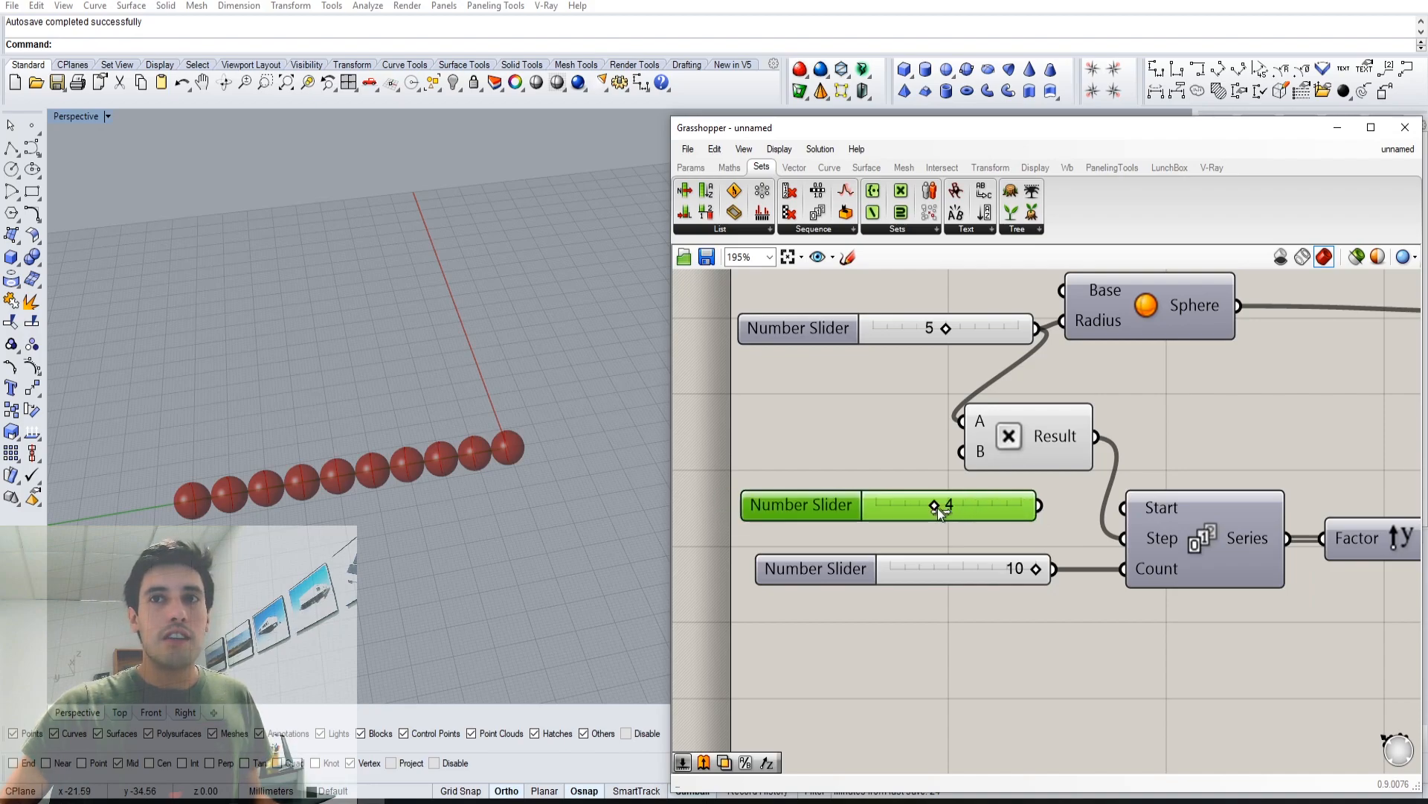
drag(934, 506, 947, 506)
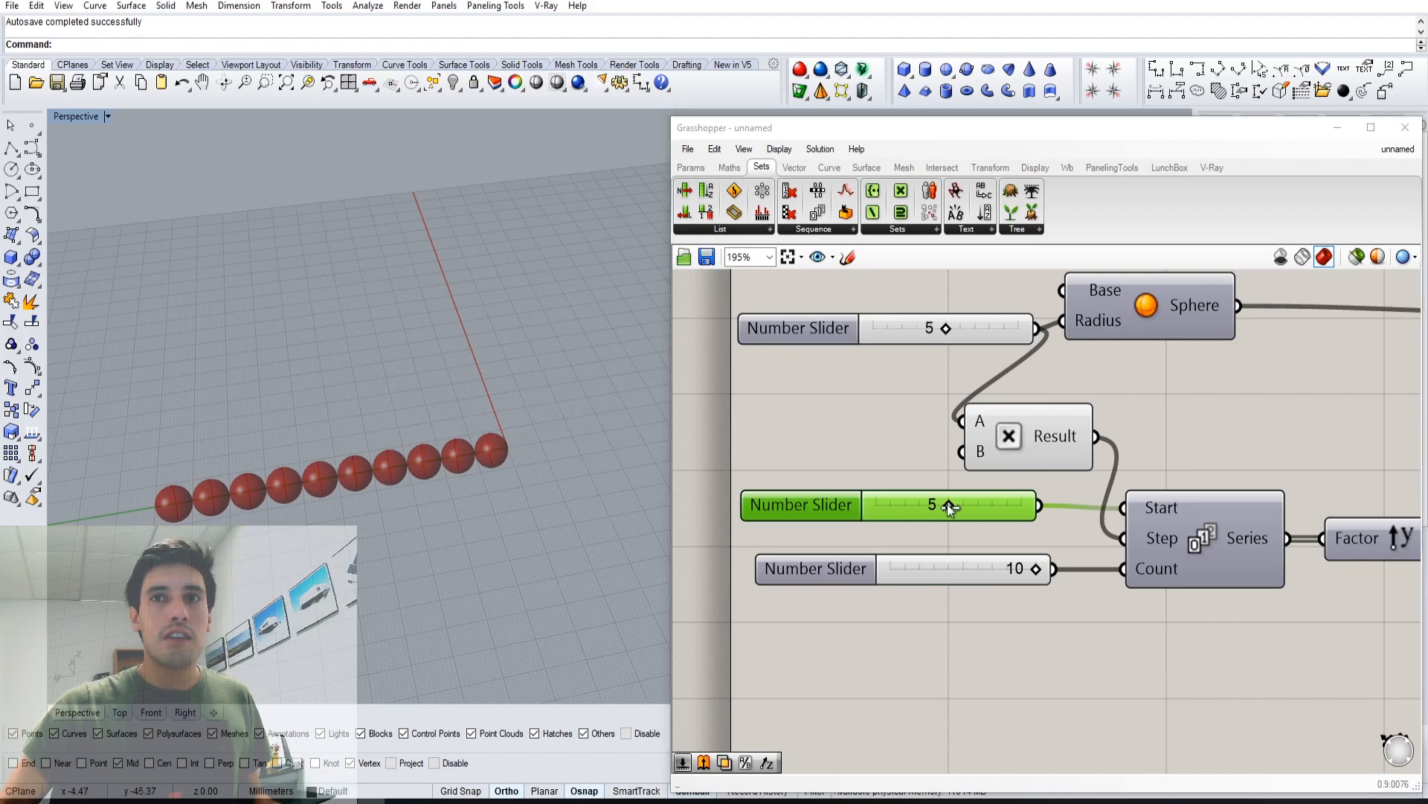
drag(948, 505, 875, 505)
text(x)
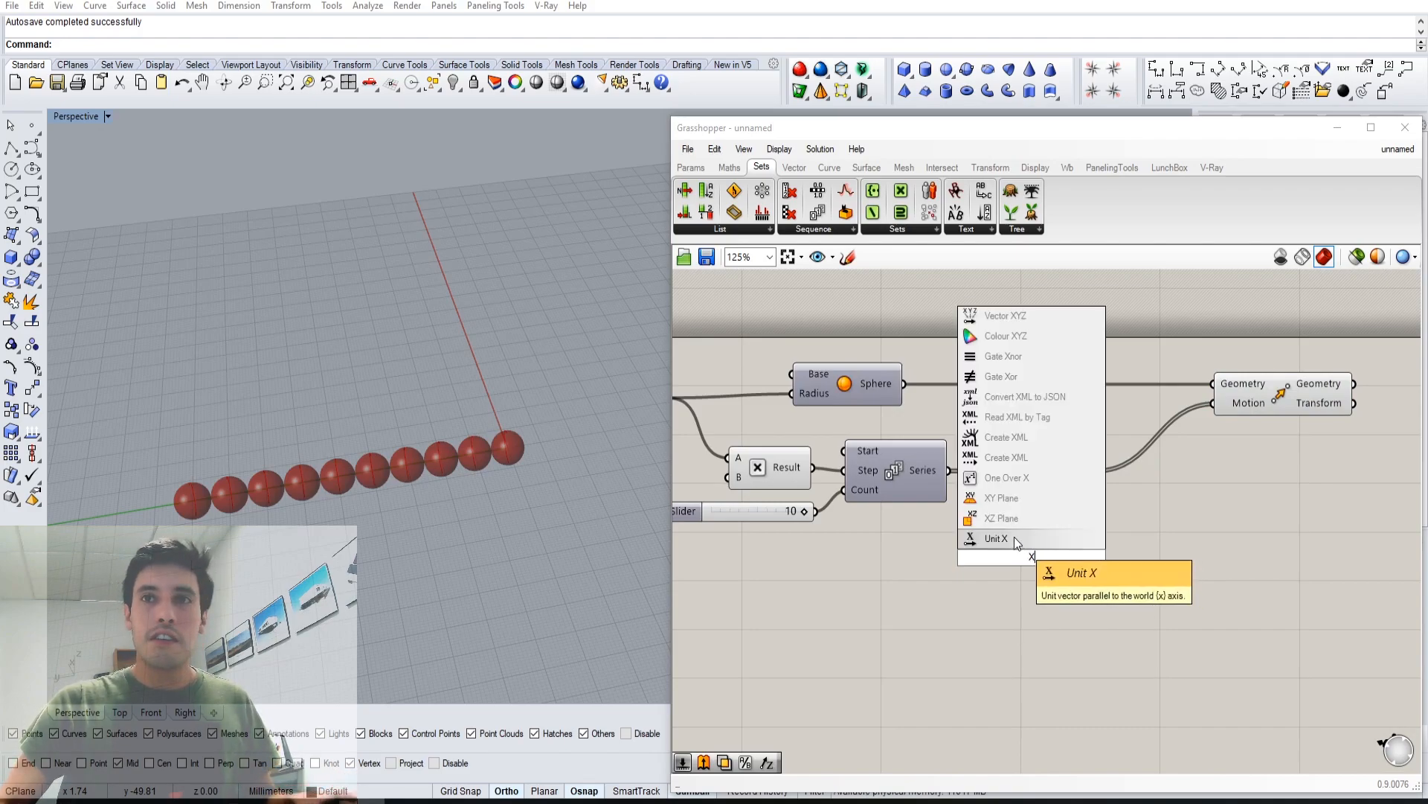
click(995, 539)
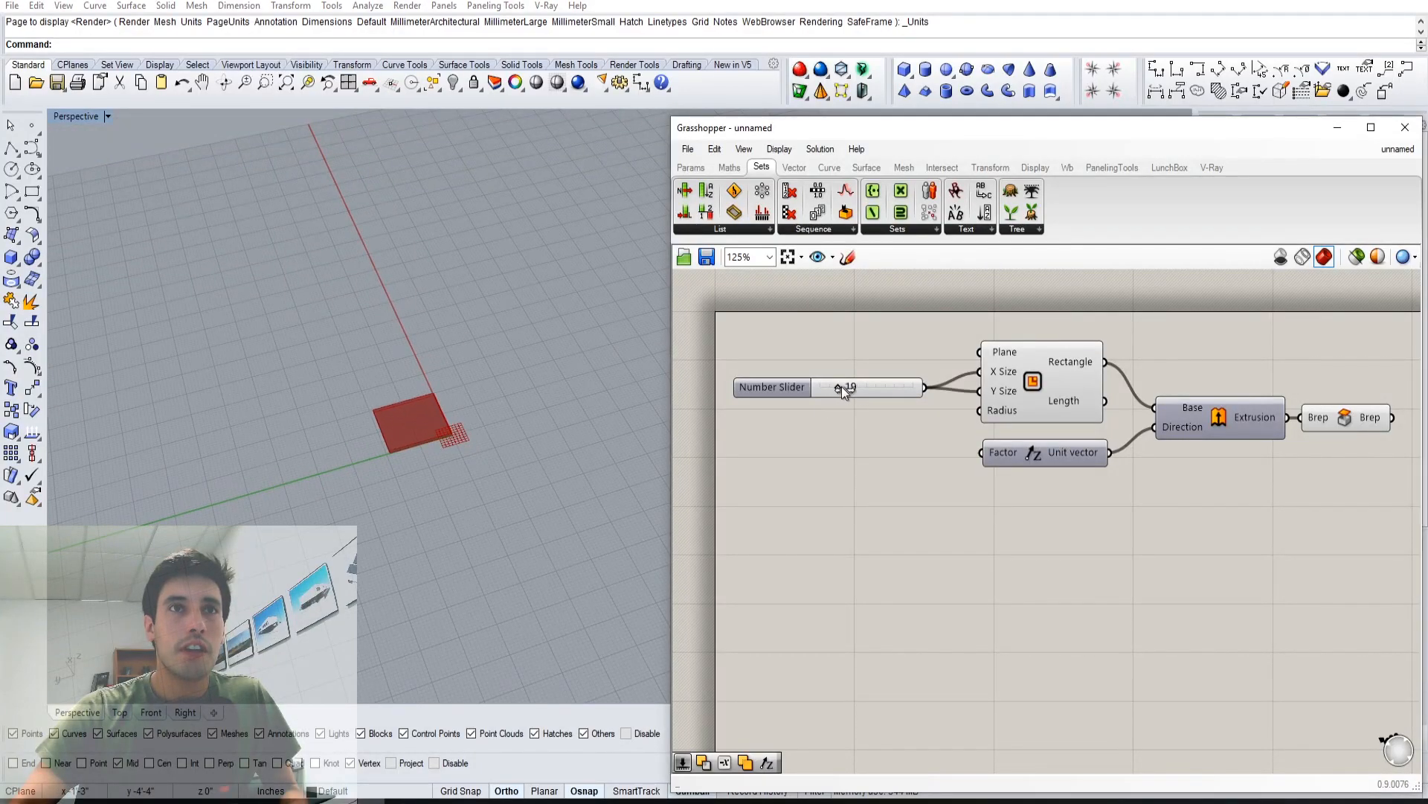
Open component search on the canvas to add the Series component.
double_click(865, 386)
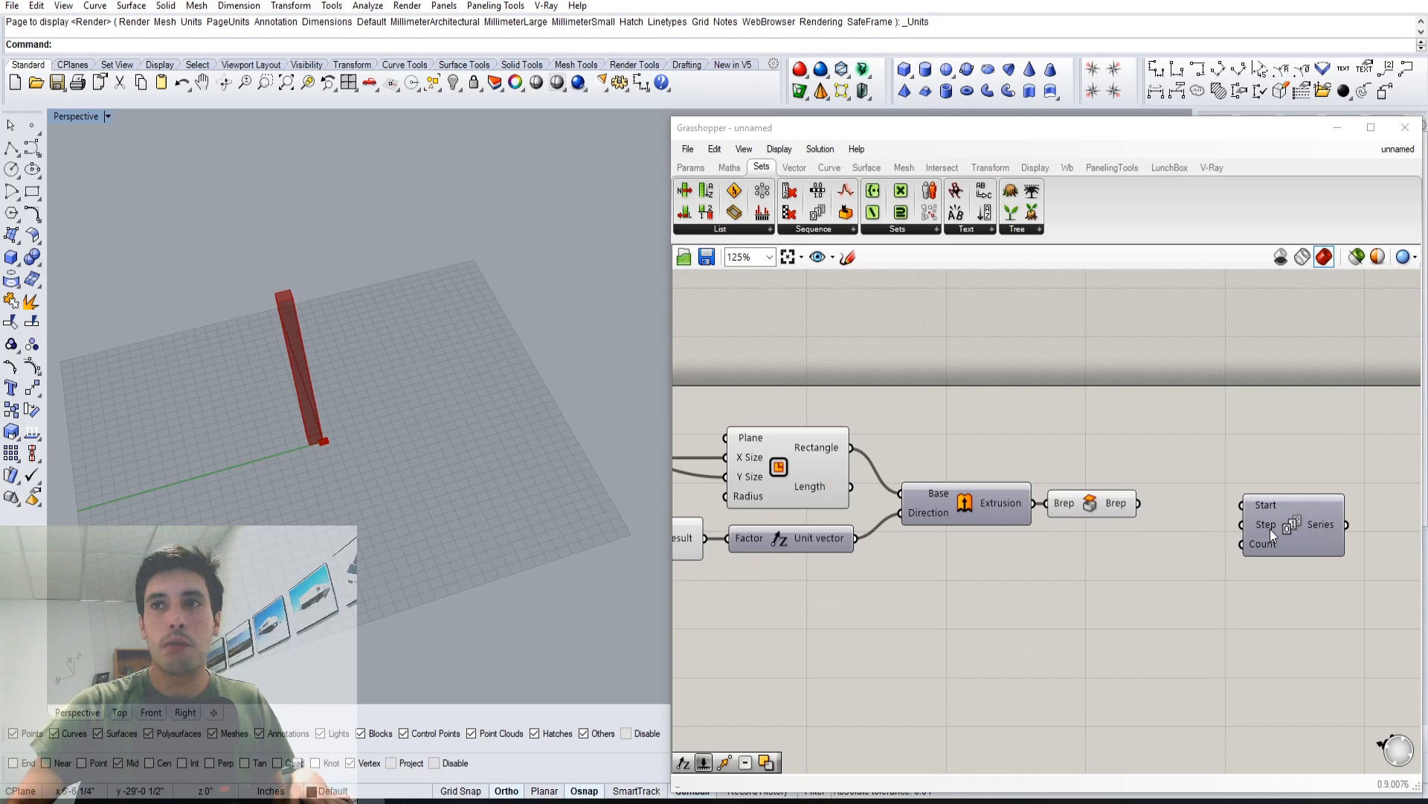
Move the Series component lower and add a Move component via 'MO'.
drag(1292, 524, 1260, 552)
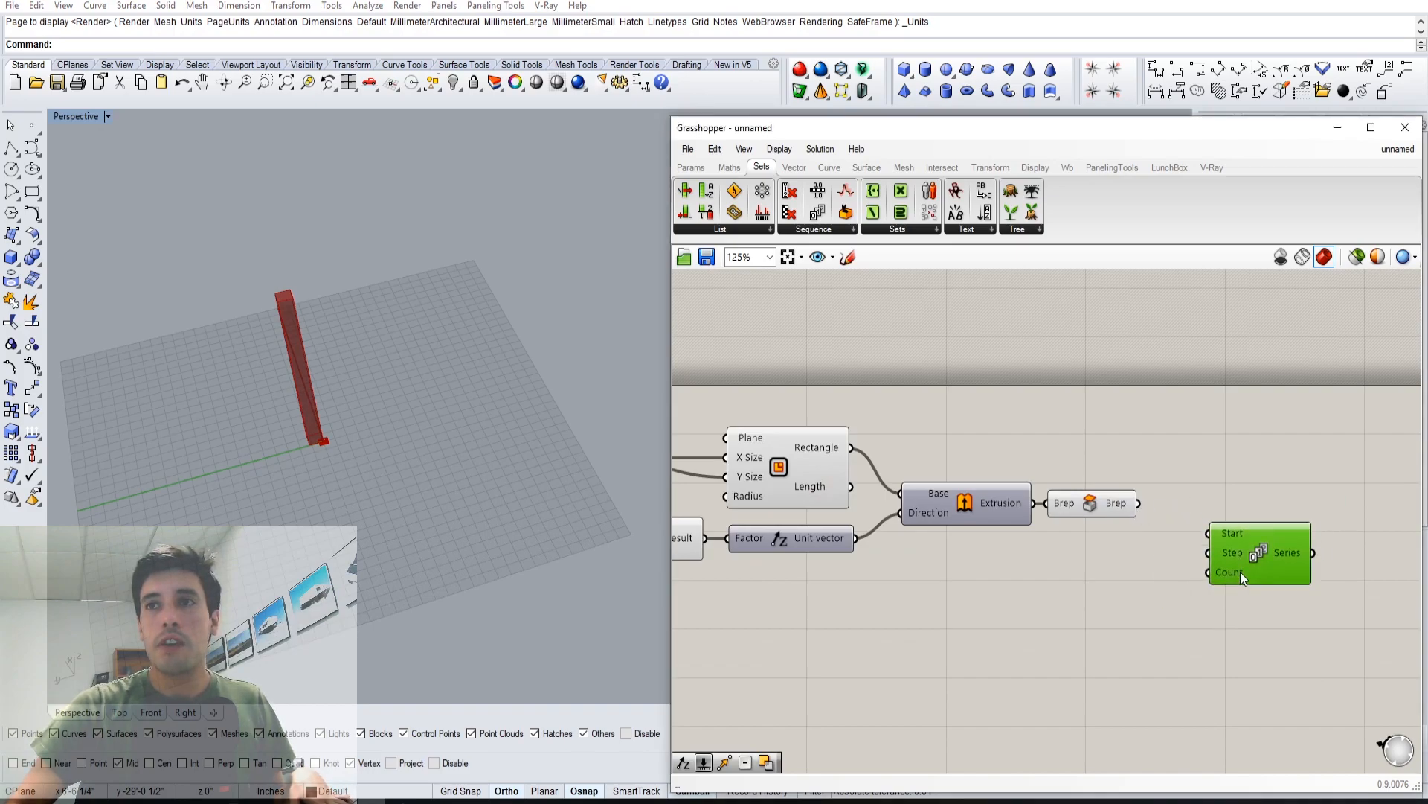
text(MO)
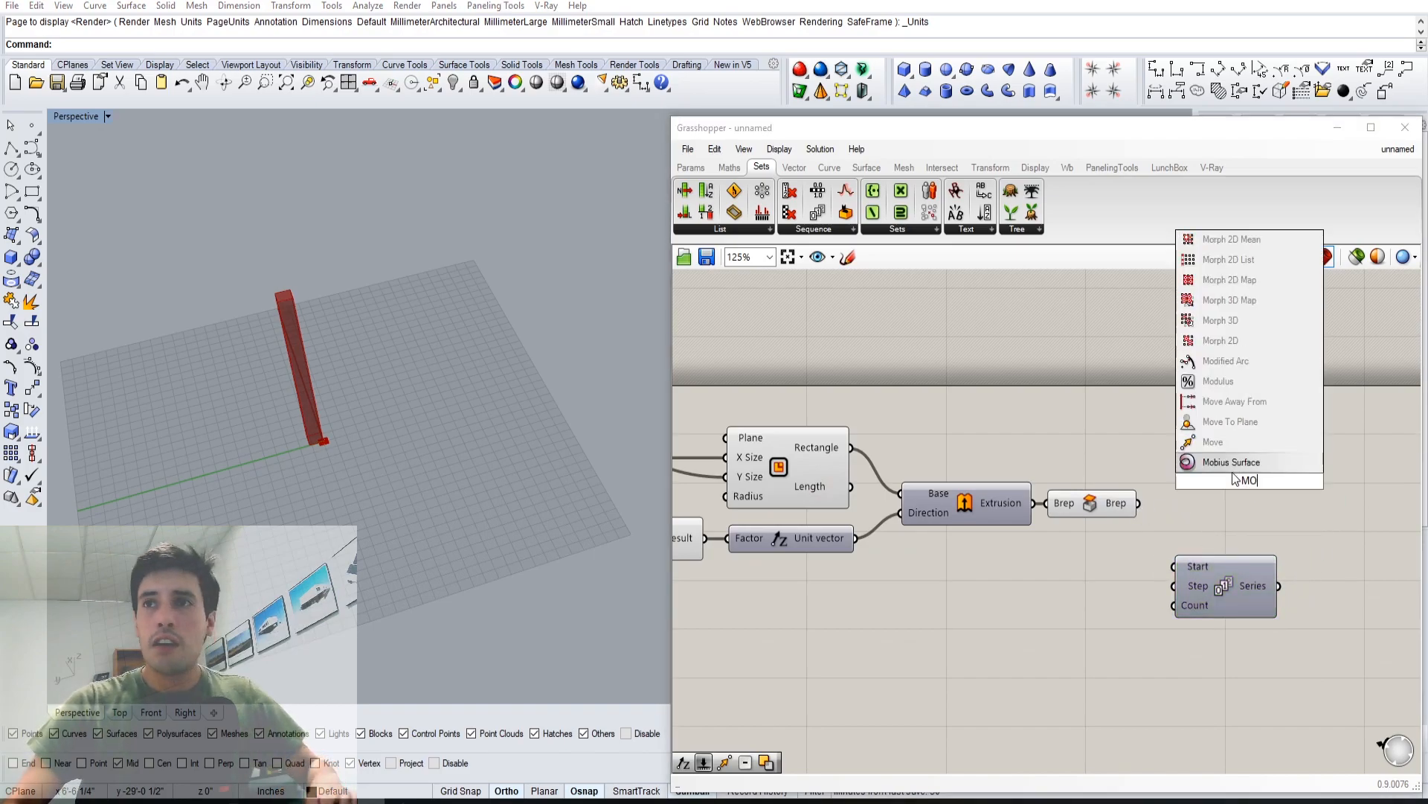
click(1214, 442)
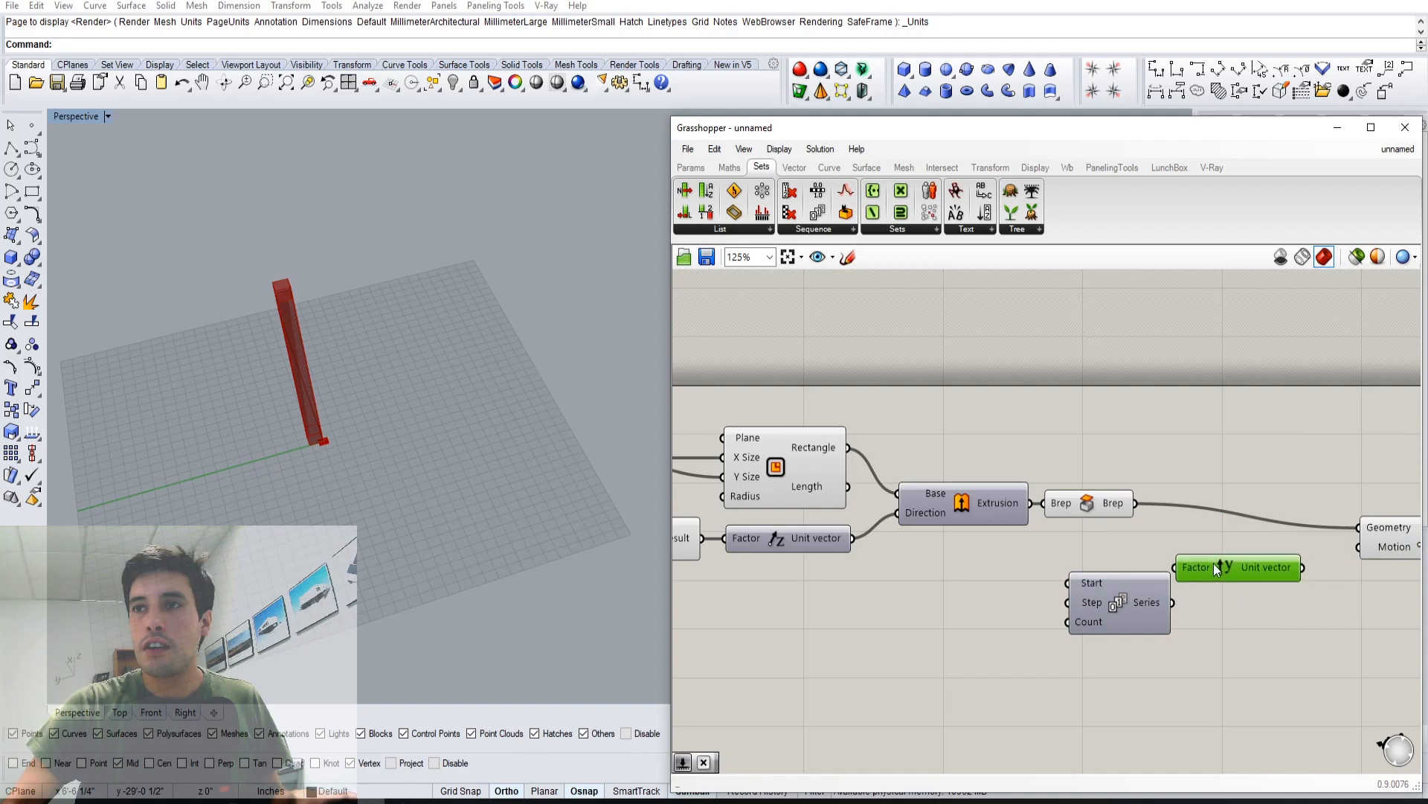
drag(1216, 566, 1262, 564)
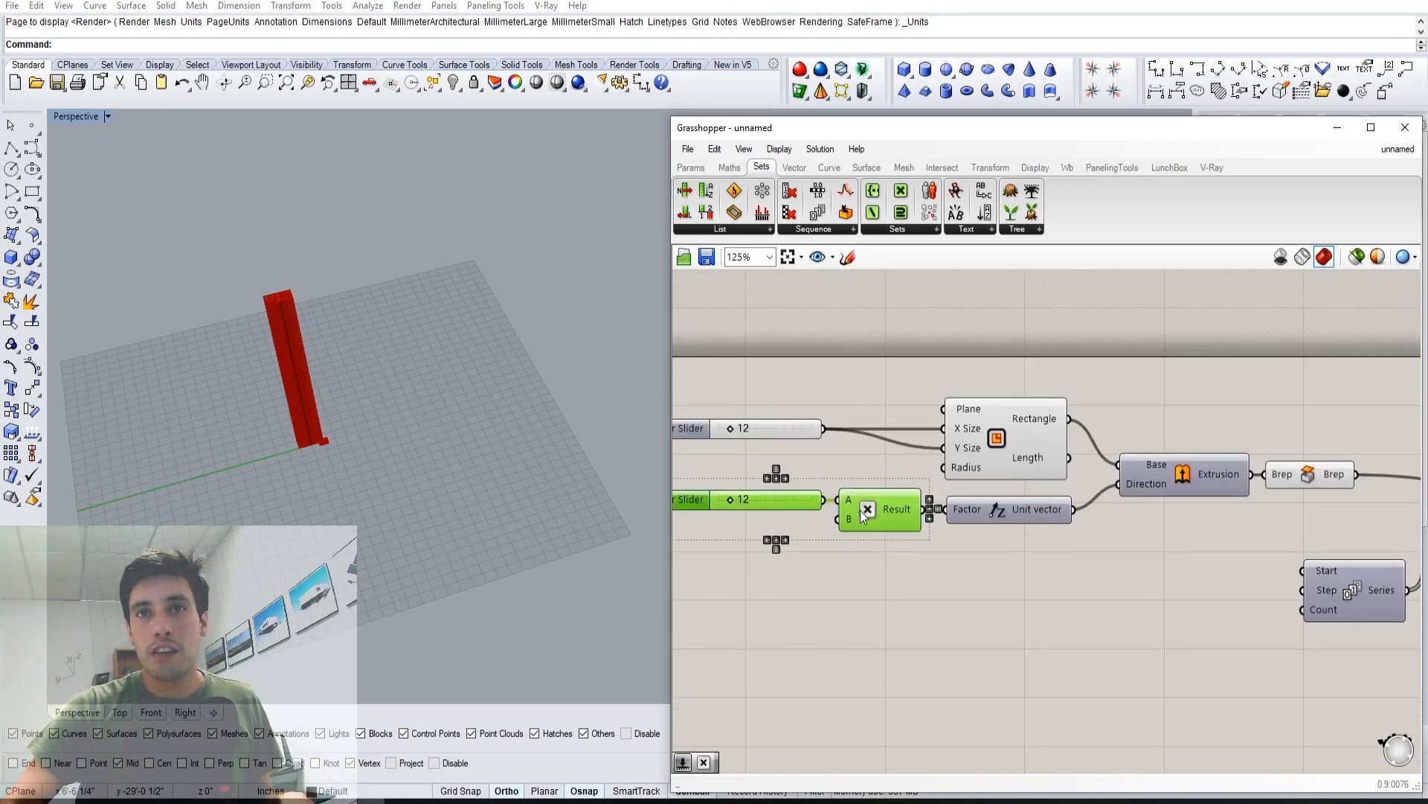
Duplicate the slider and Multiplication pair and set the count slider to 8.
drag(774, 499, 984, 633)
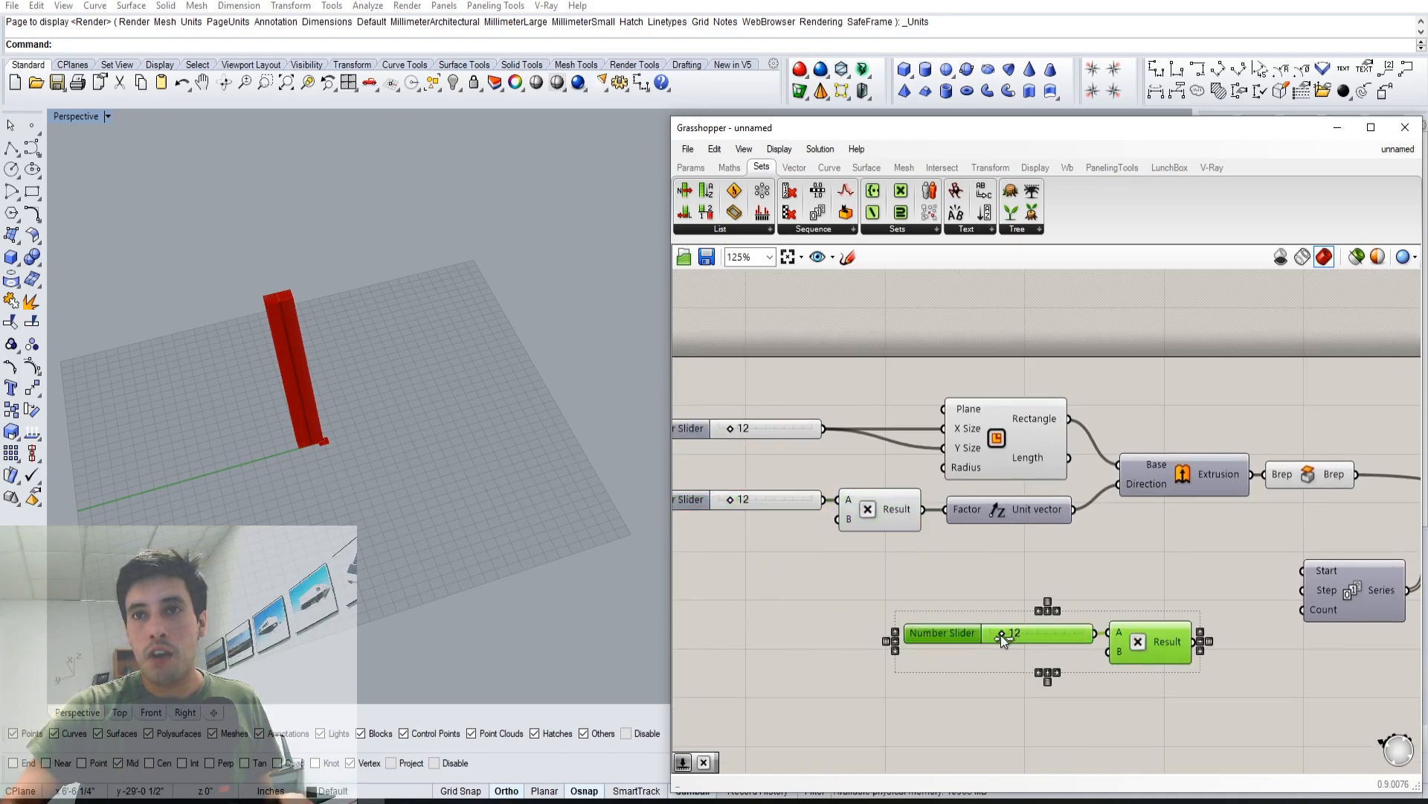
double_click(1014, 632)
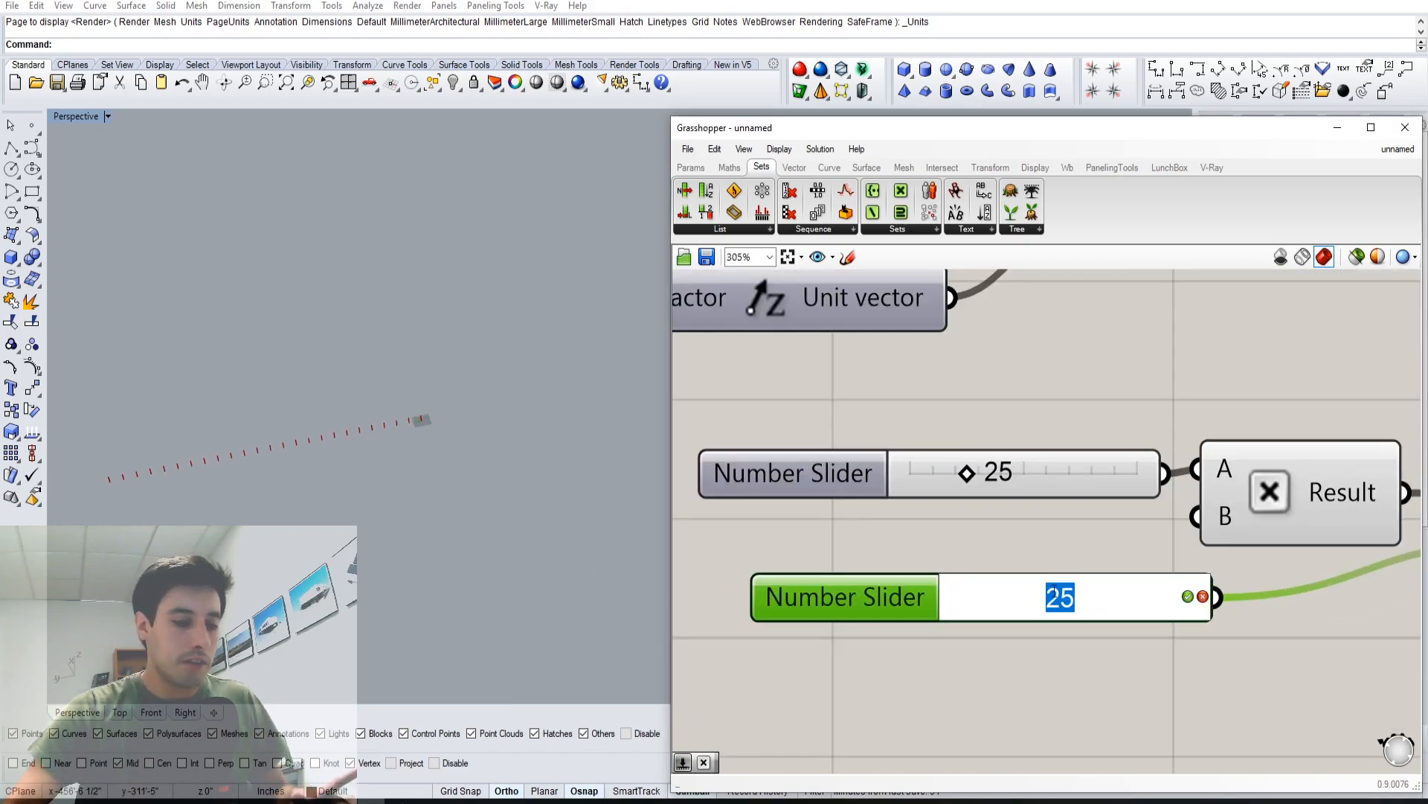
text(8)
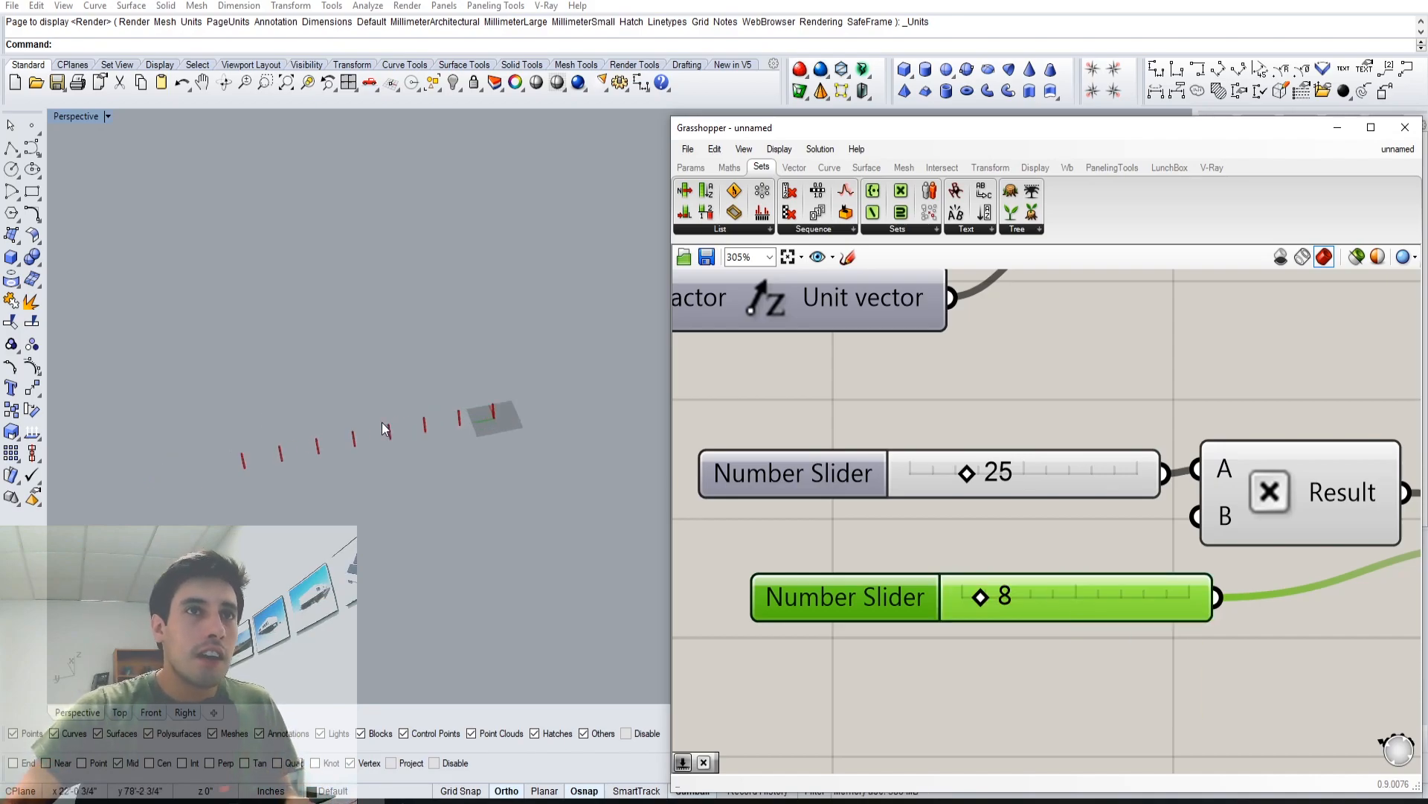
scroll(down, 3)
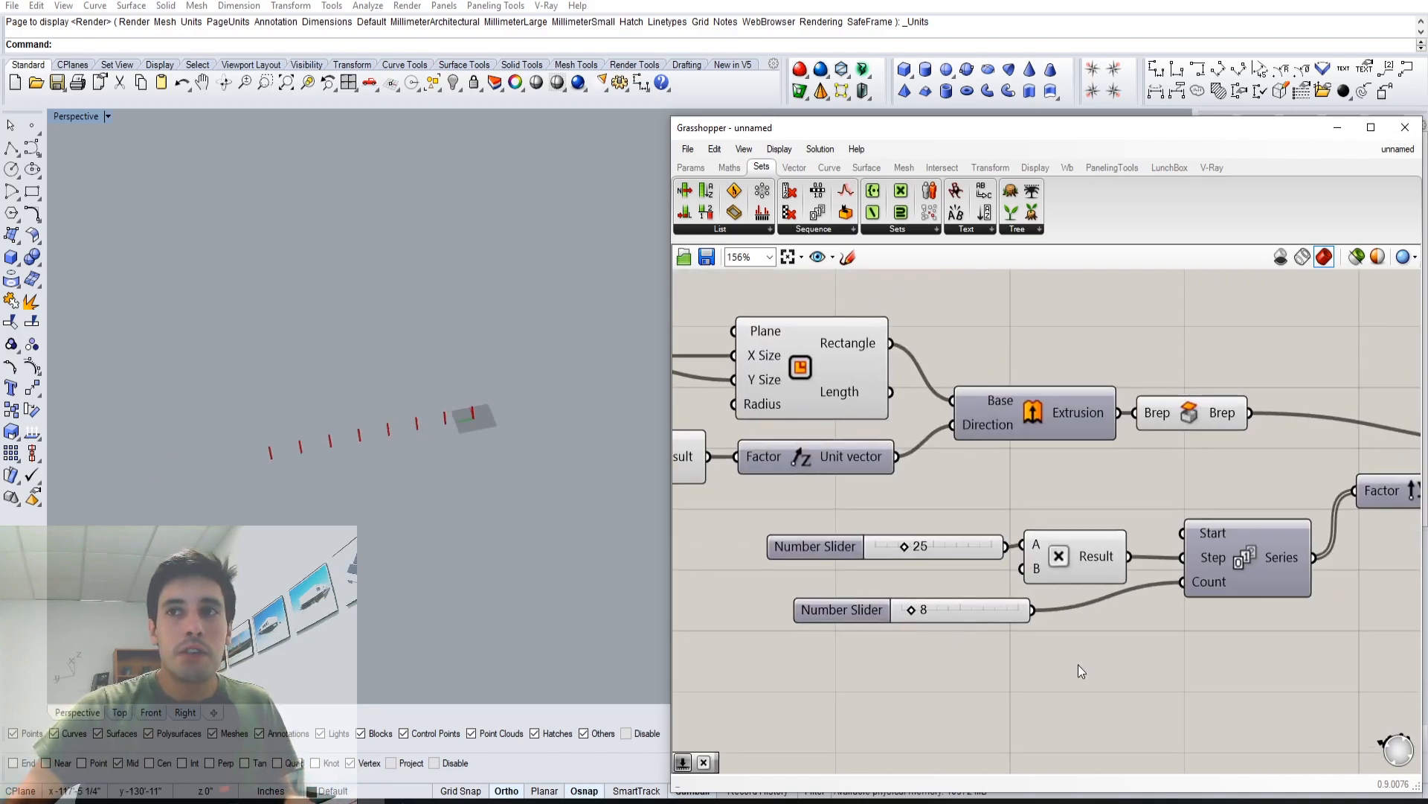
Add a second Series feeding a new Unit X vector.
scroll(down, 3)
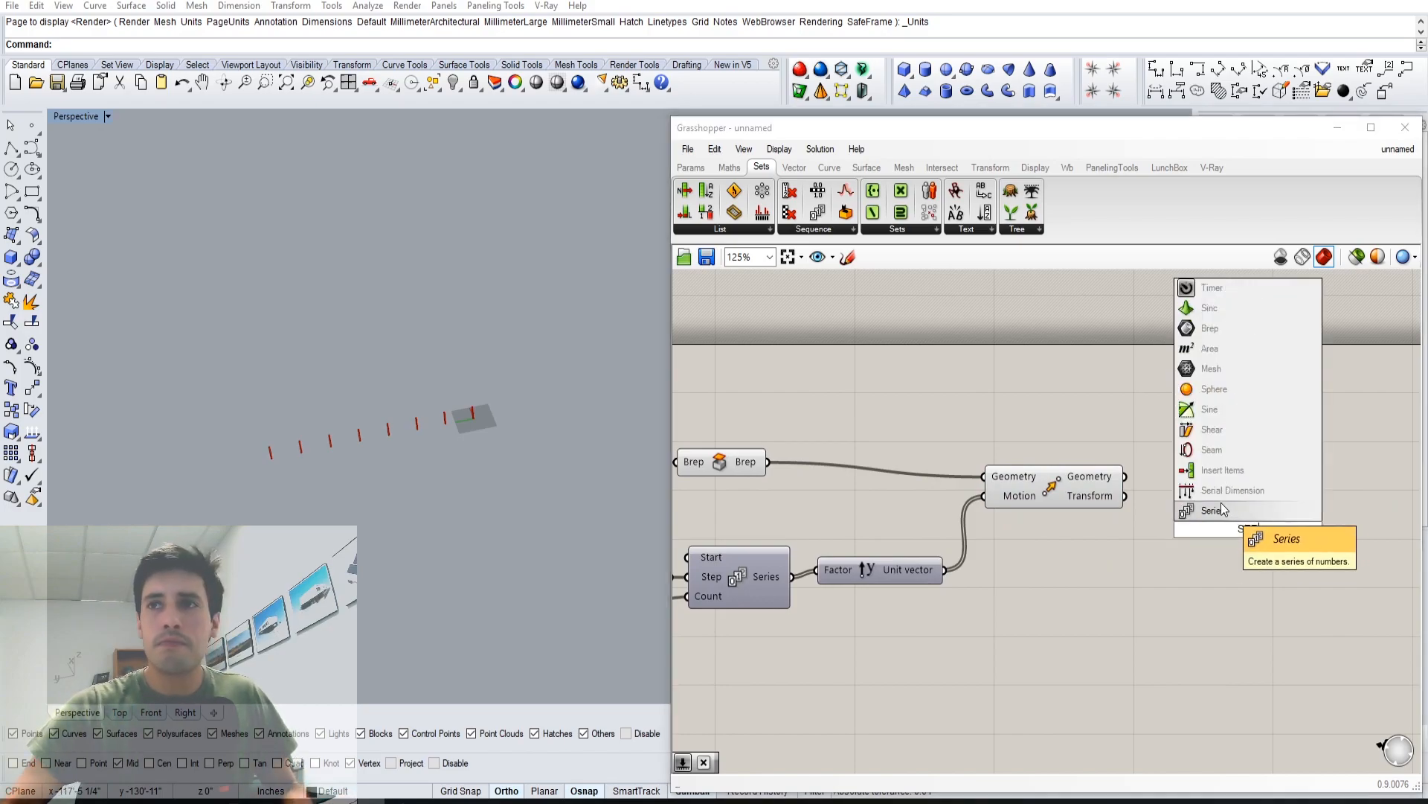
click(1214, 511)
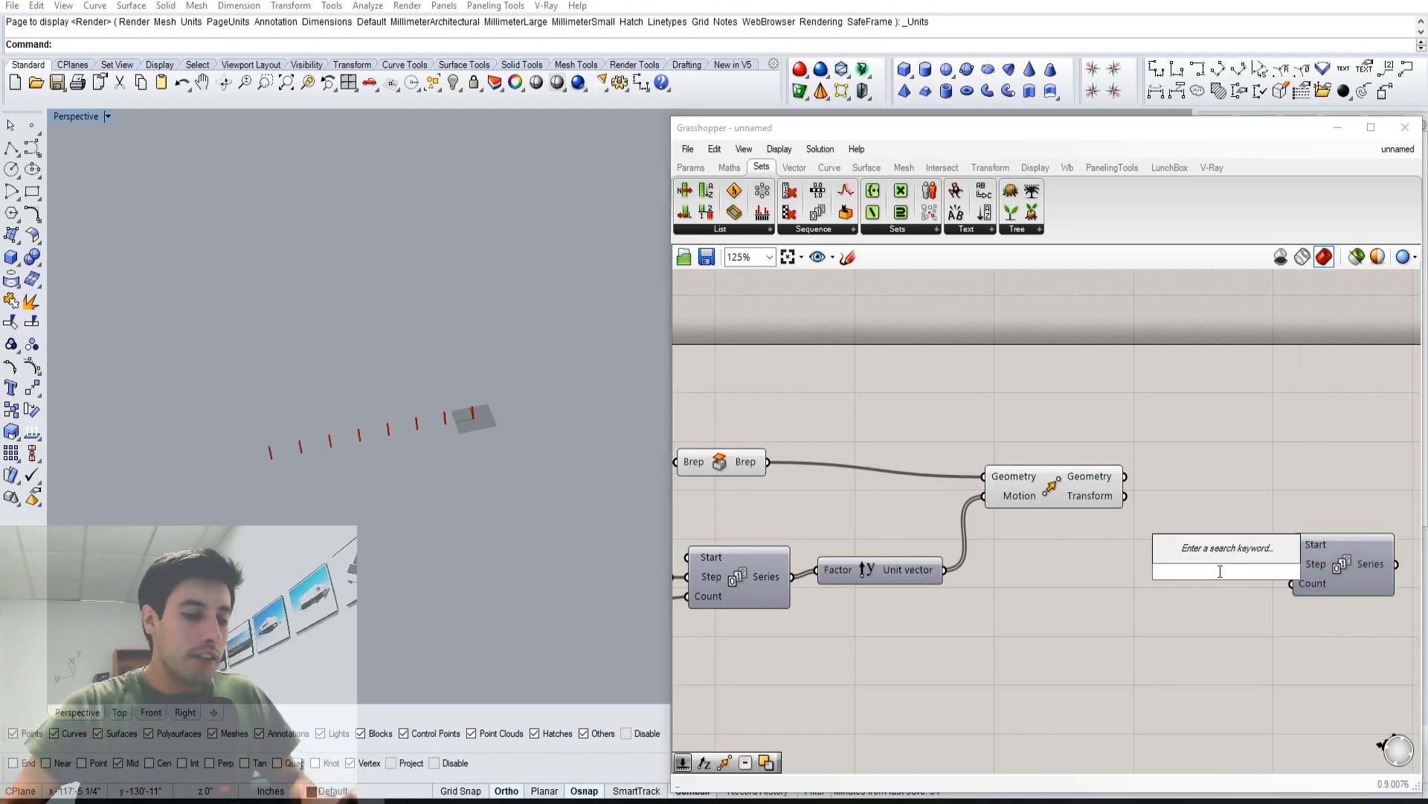
text(x)
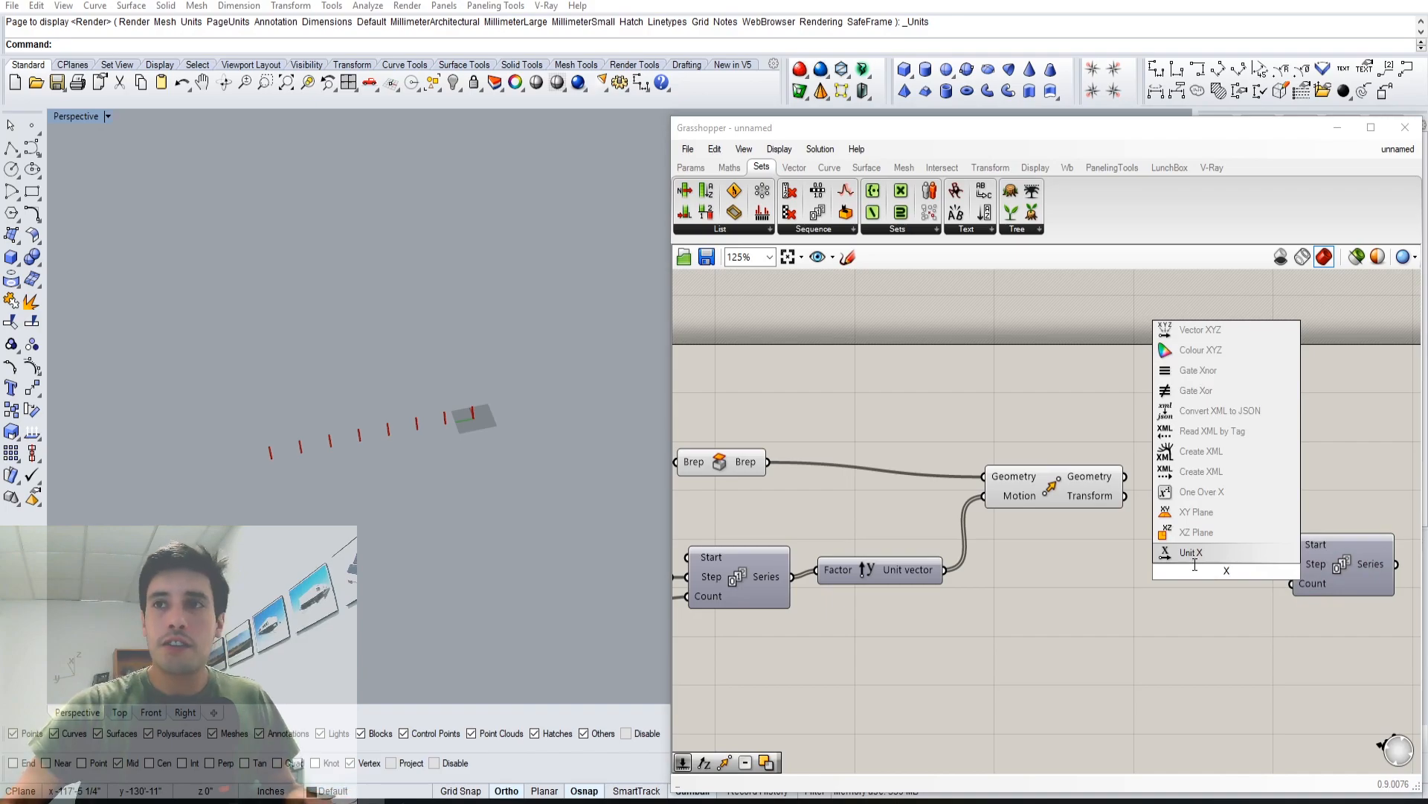
click(1190, 552)
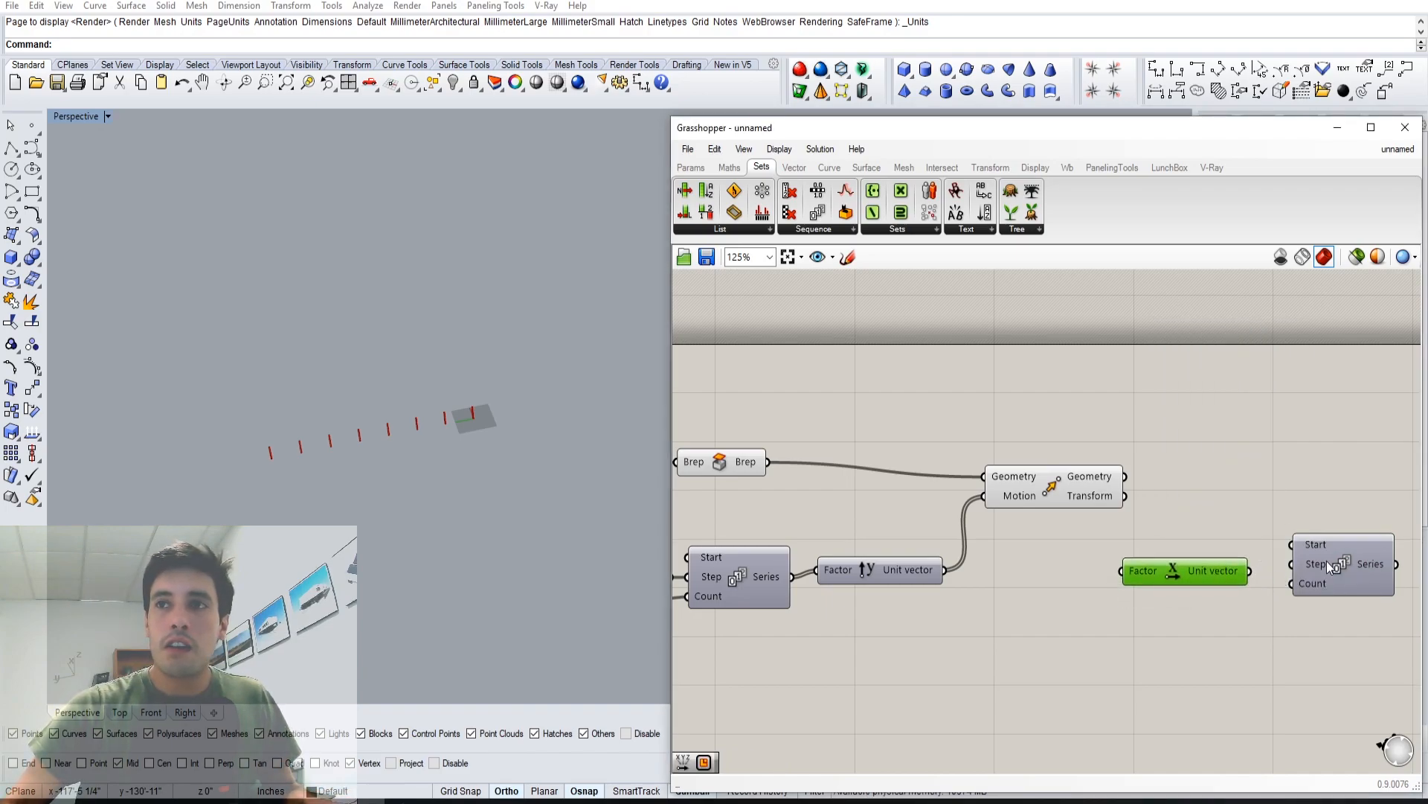
drag(1339, 563, 1171, 576)
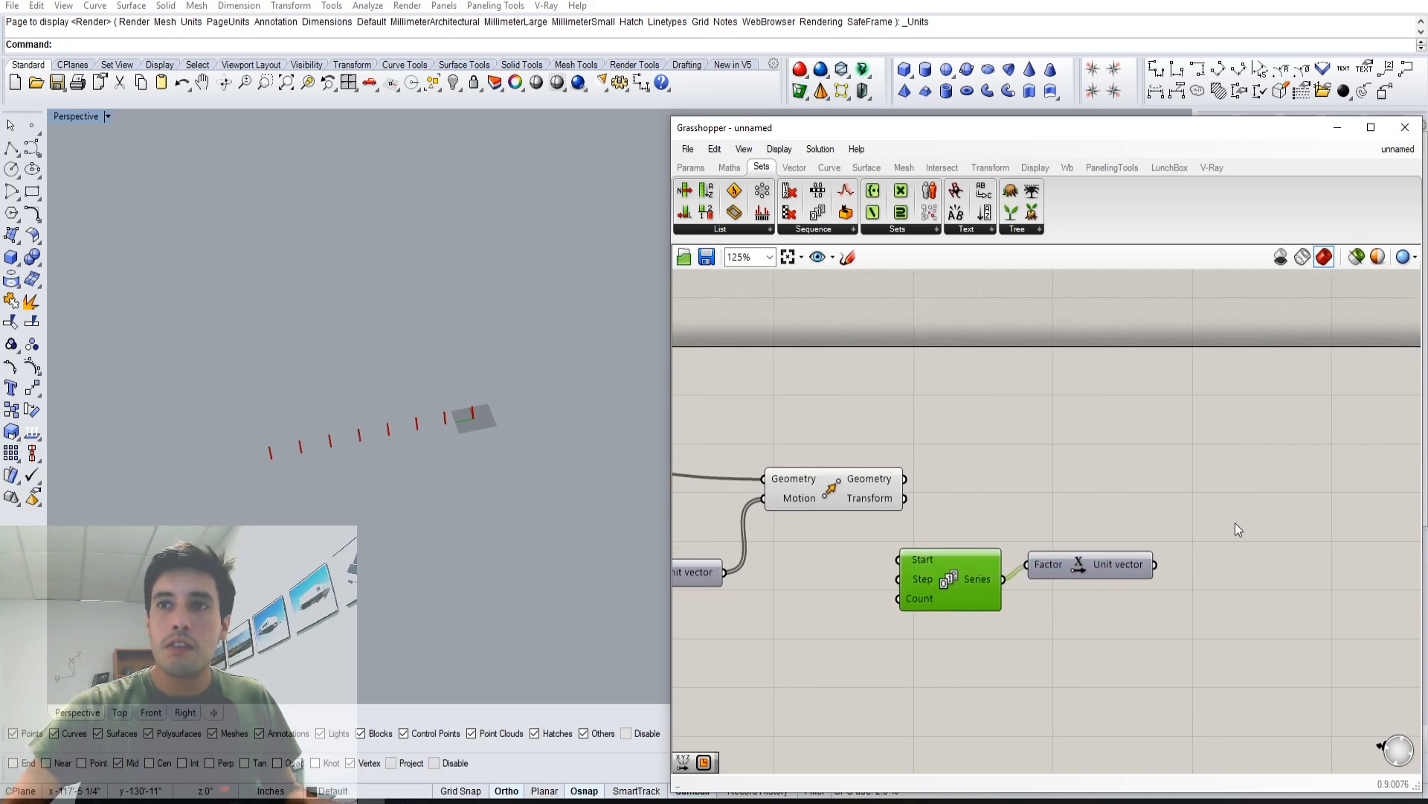
Add a second Move component via 'MO' and rearrange it on the canvas.
text(MO)
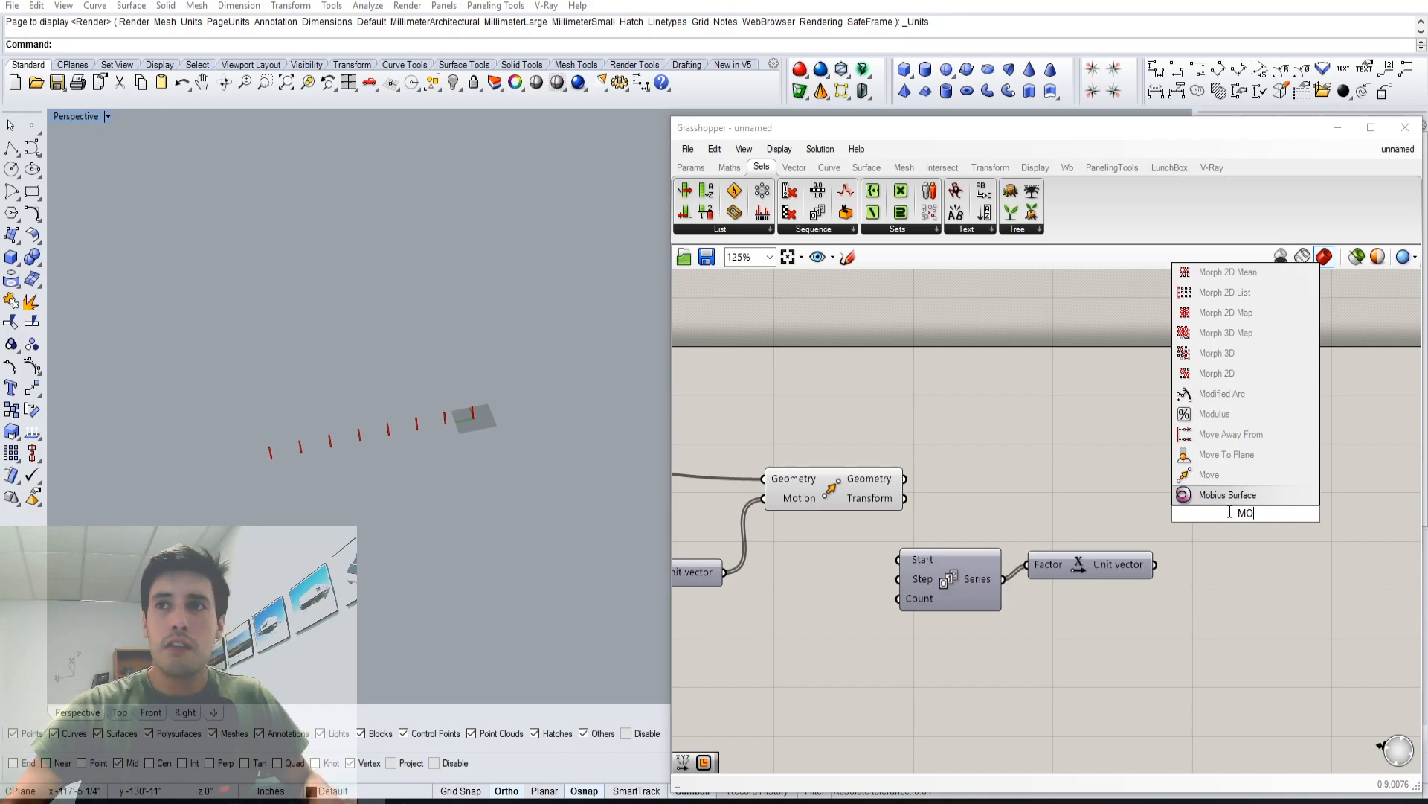
click(1209, 474)
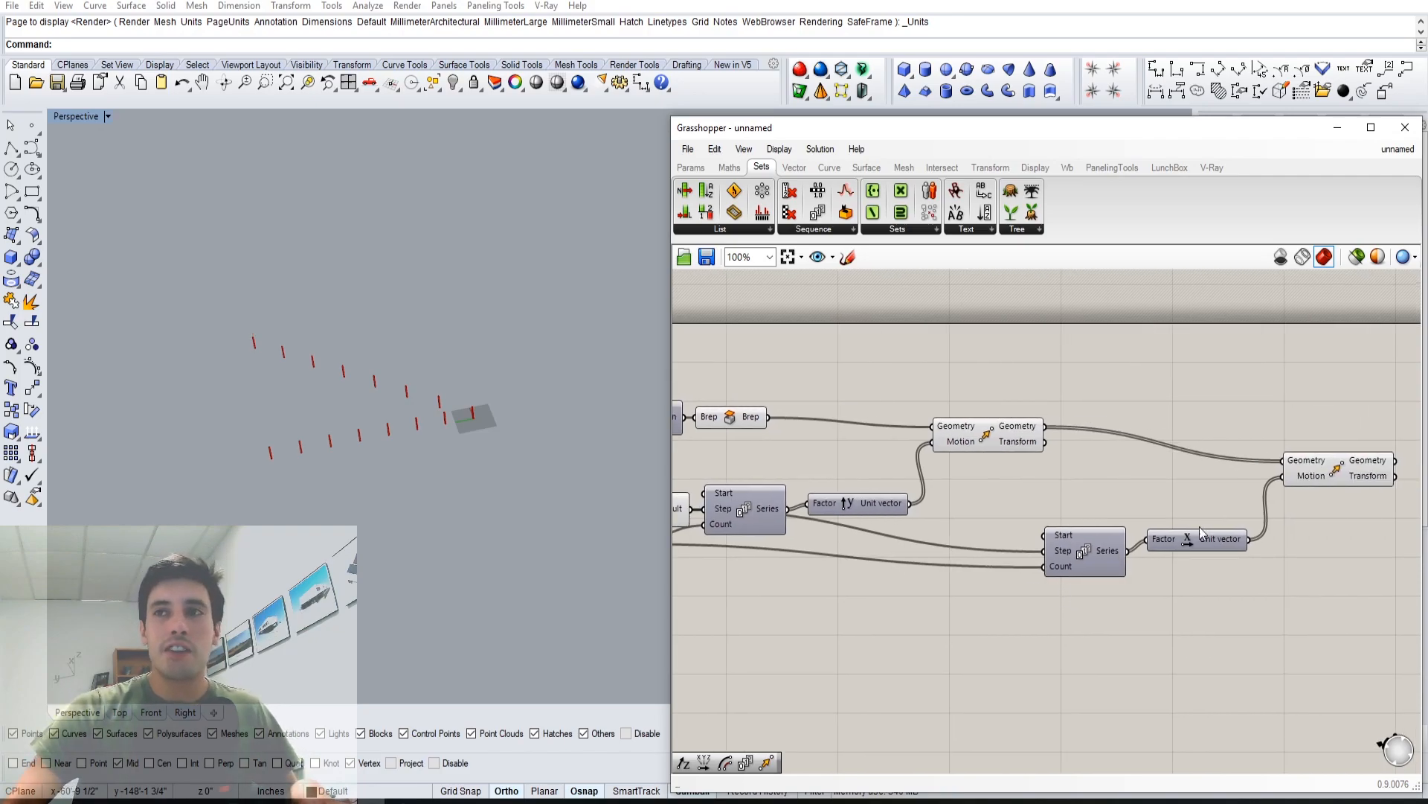
click(1340, 467)
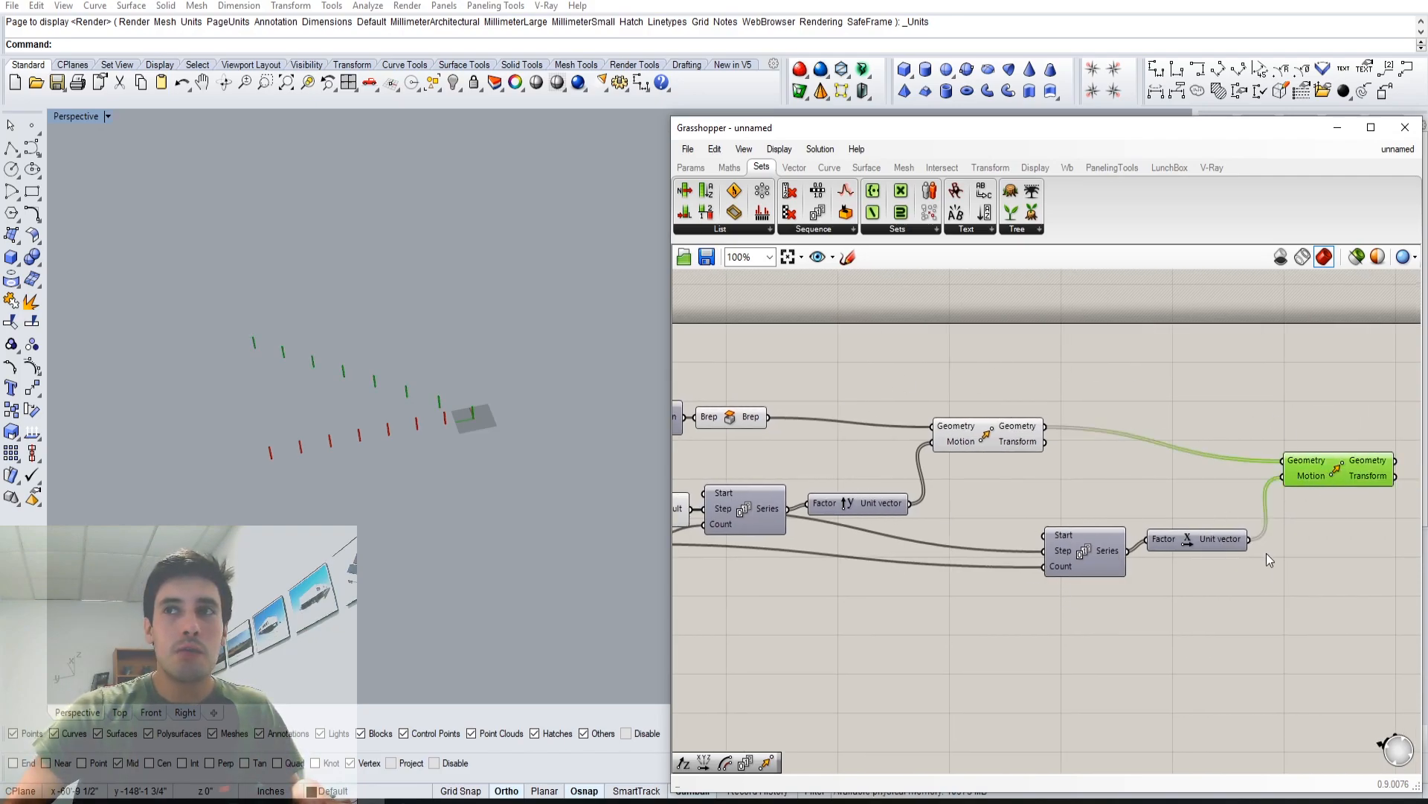
drag(1084, 547, 1003, 519)
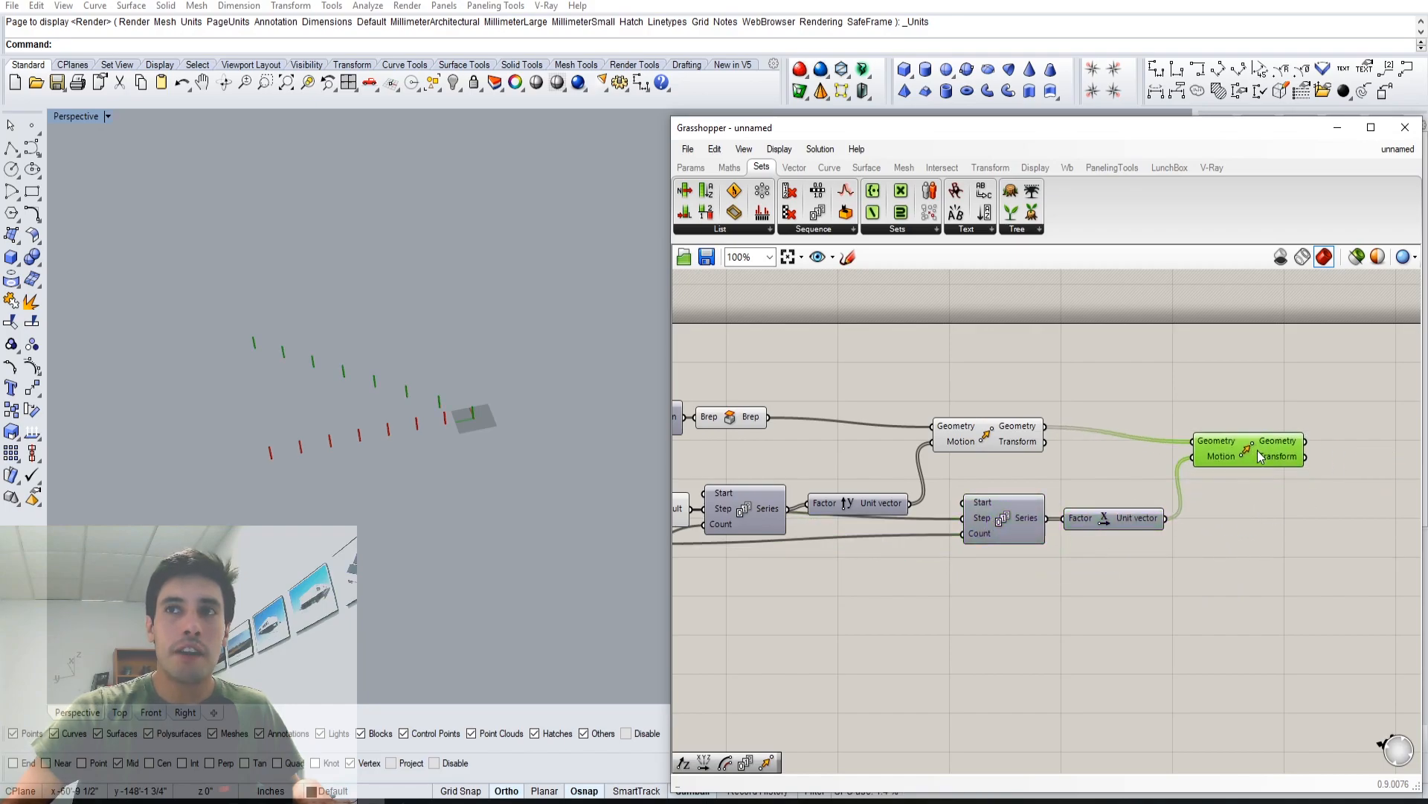
Graft the X-direction Series output so the columns fill a full grid.
right_click(1025, 517)
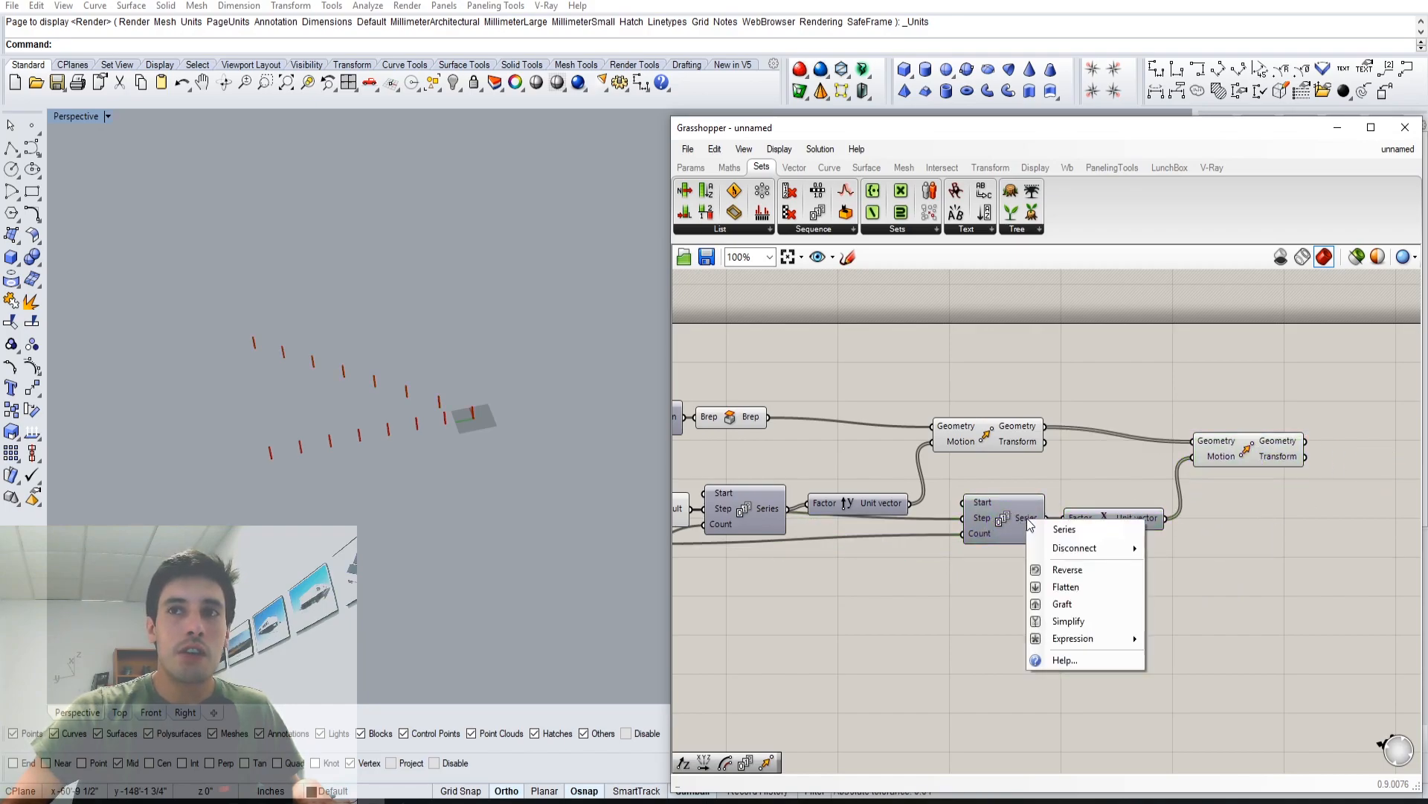
mouse_move(1063, 605)
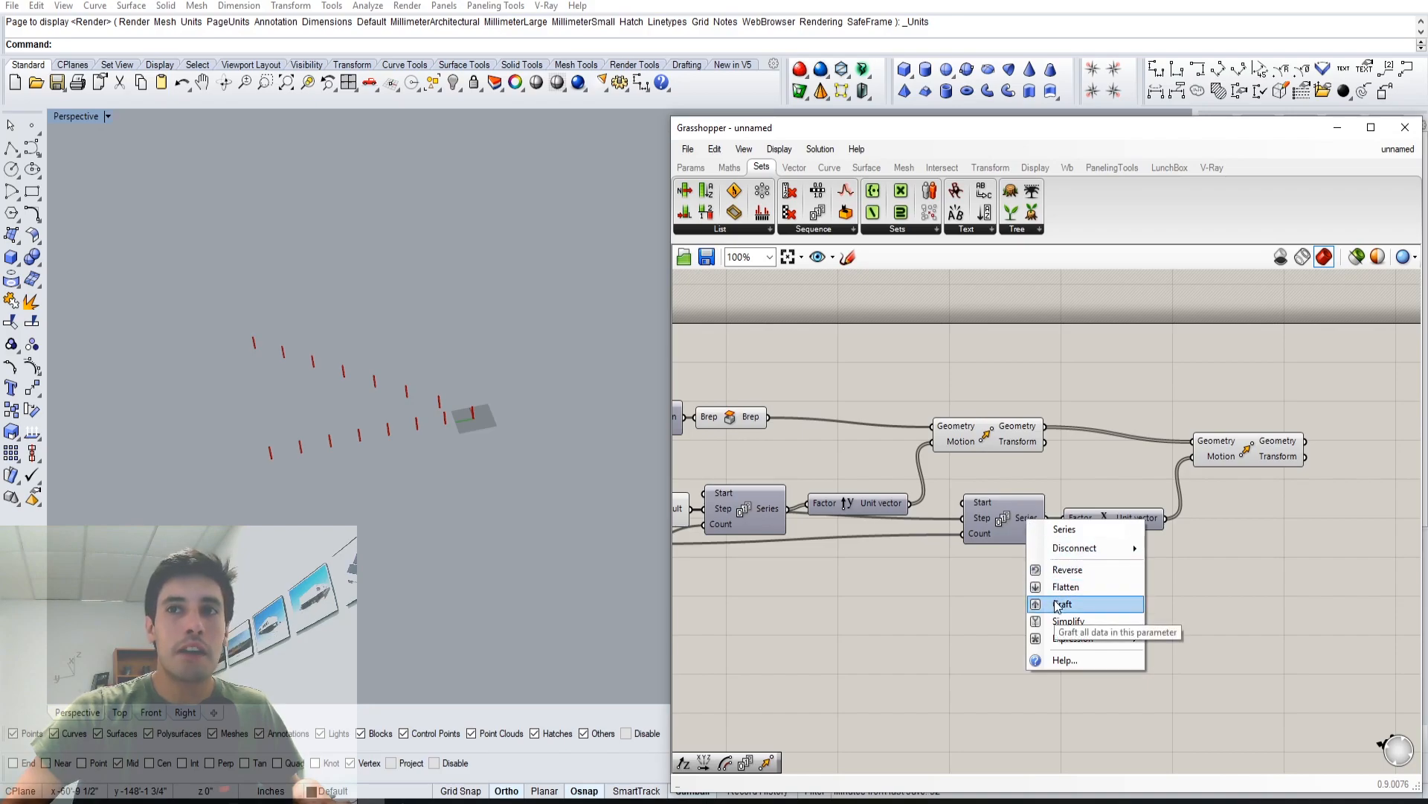
click(1064, 604)
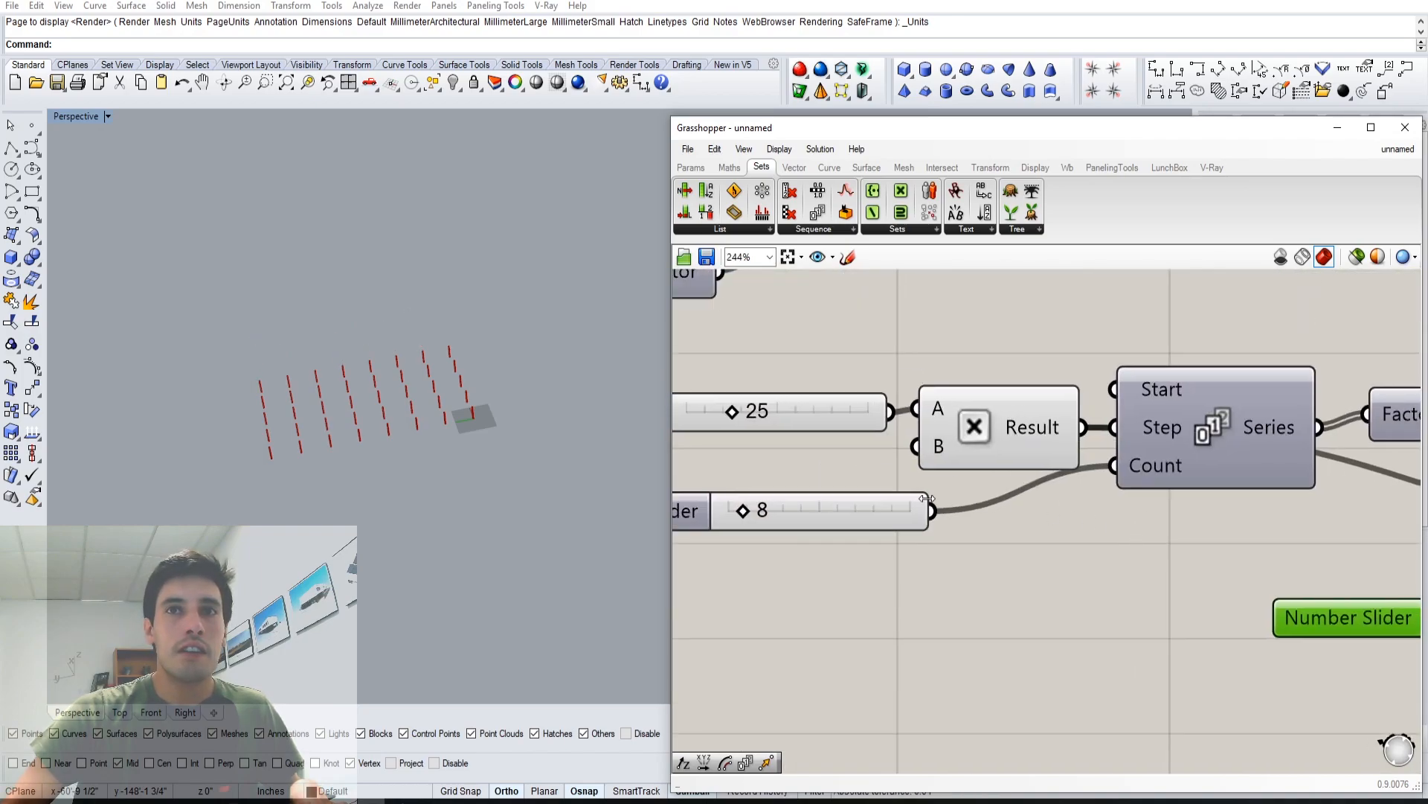
drag(756, 509, 738, 509)
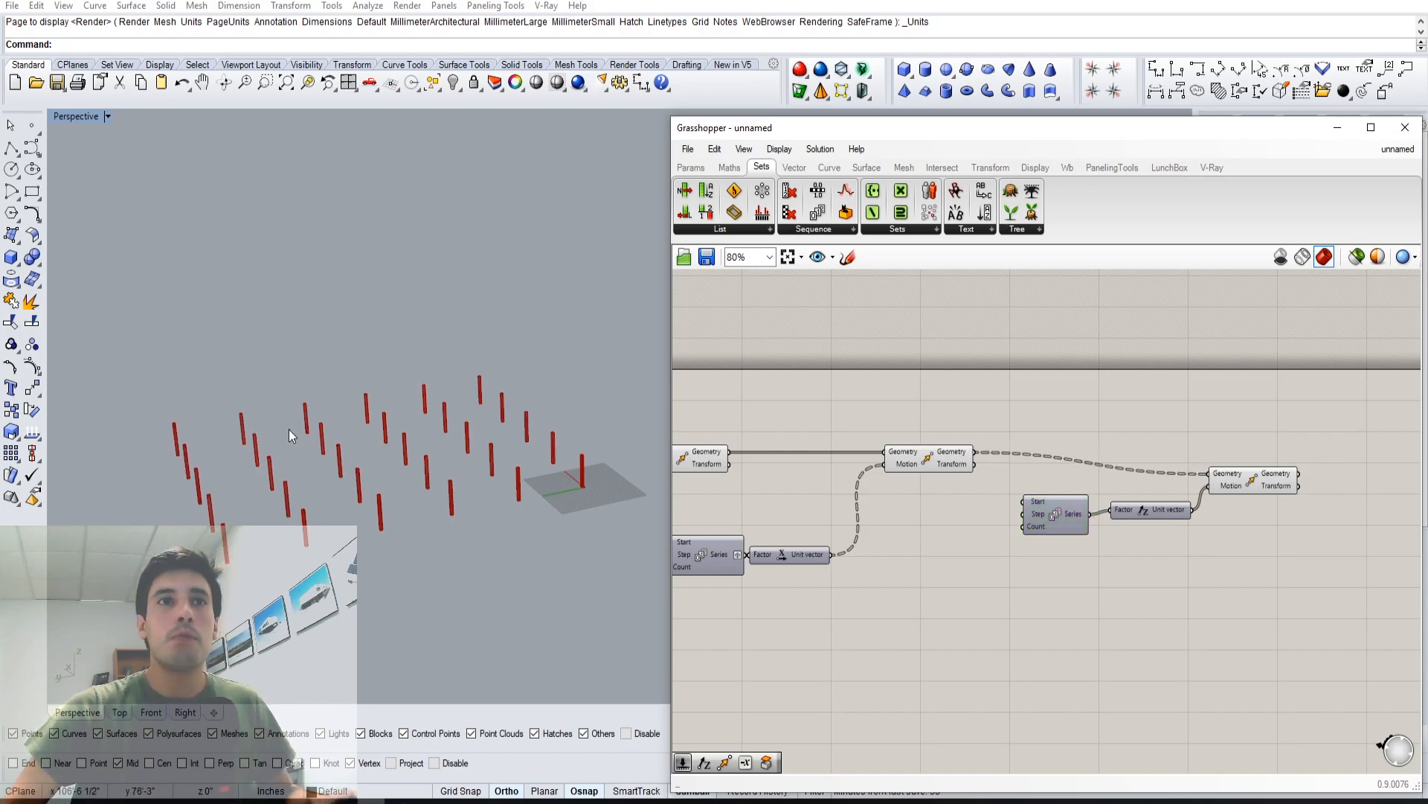
Add a third Series, Unit Z vector and Move to copy the grid upward.
click(1054, 518)
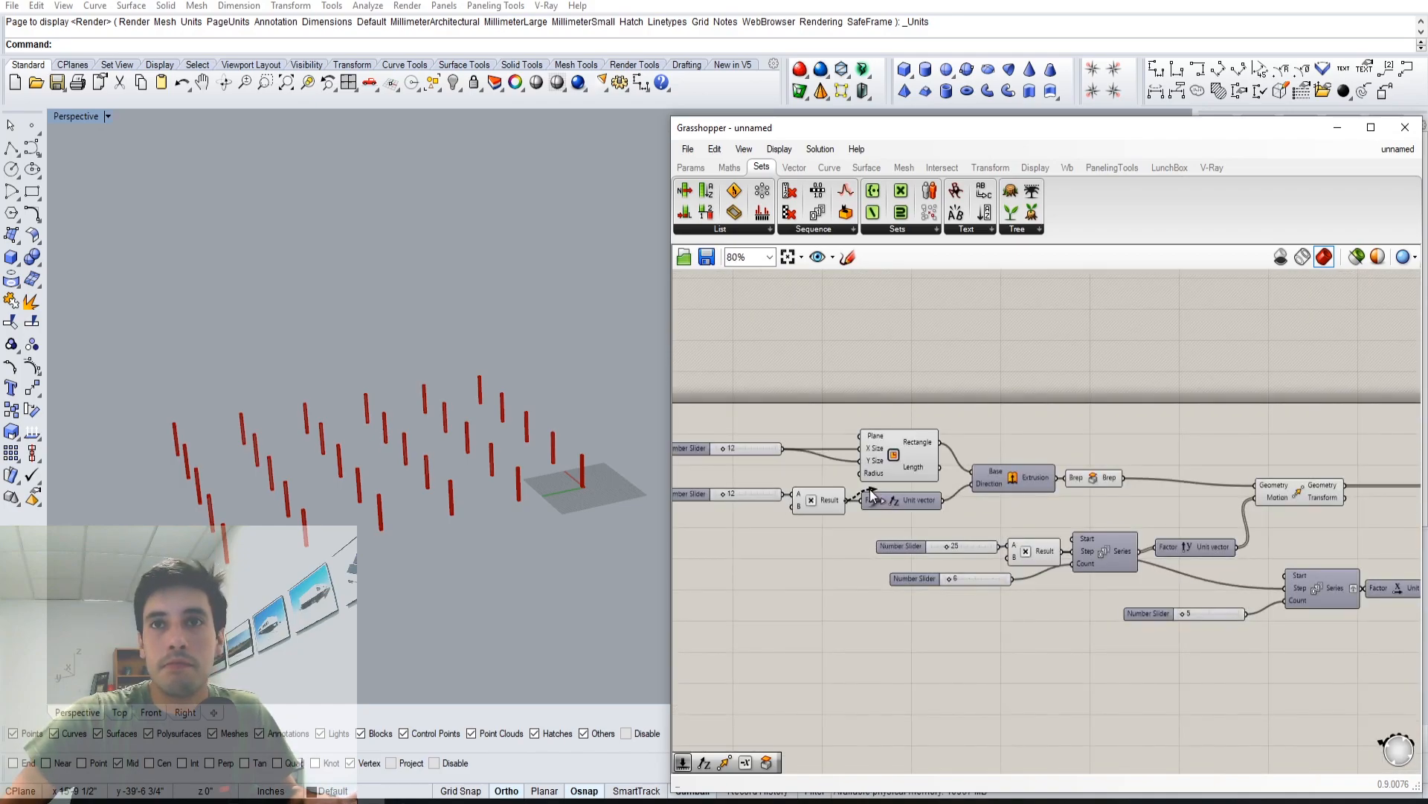
scroll(down, 3)
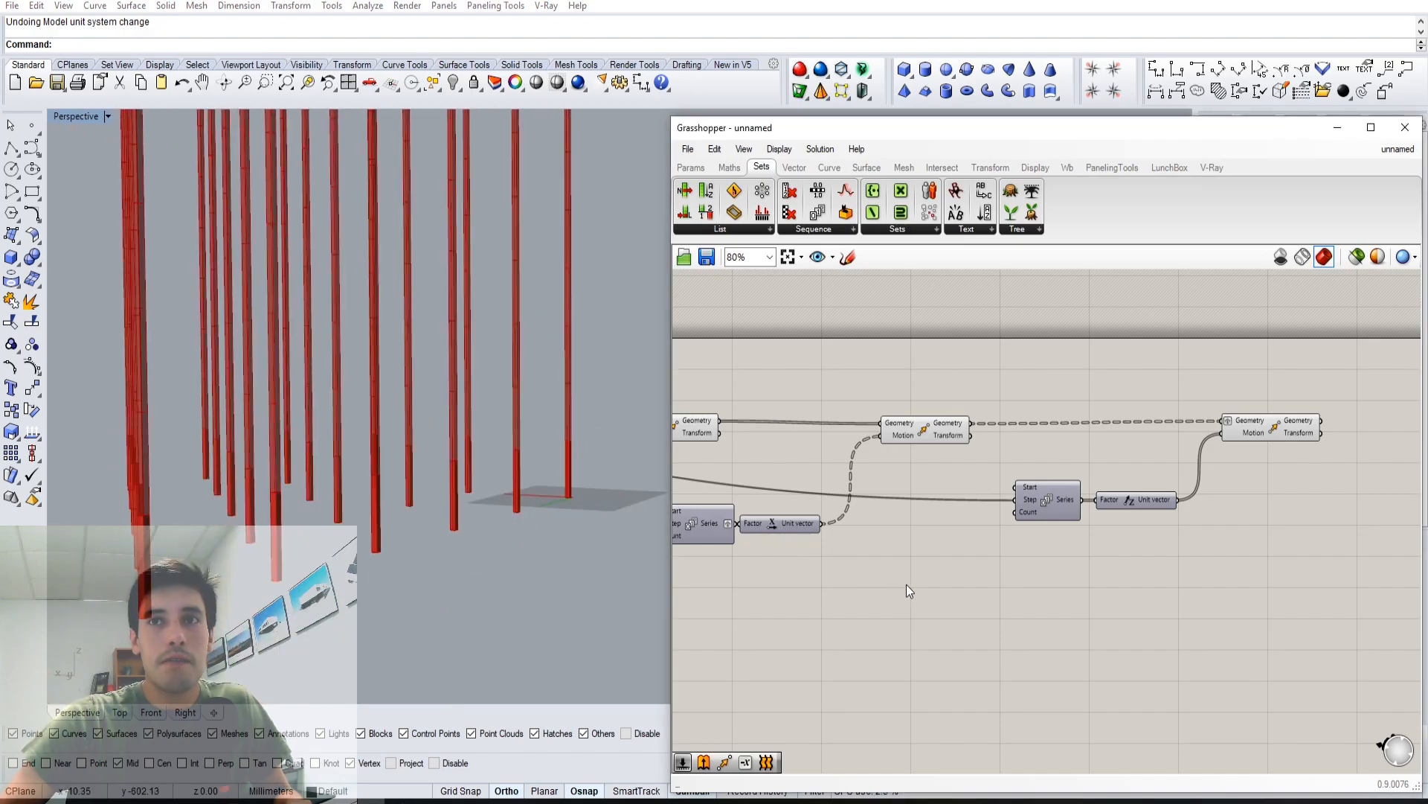
Add an Addition with a slider of 12 feeding the vertical Series Start.
text(AD)
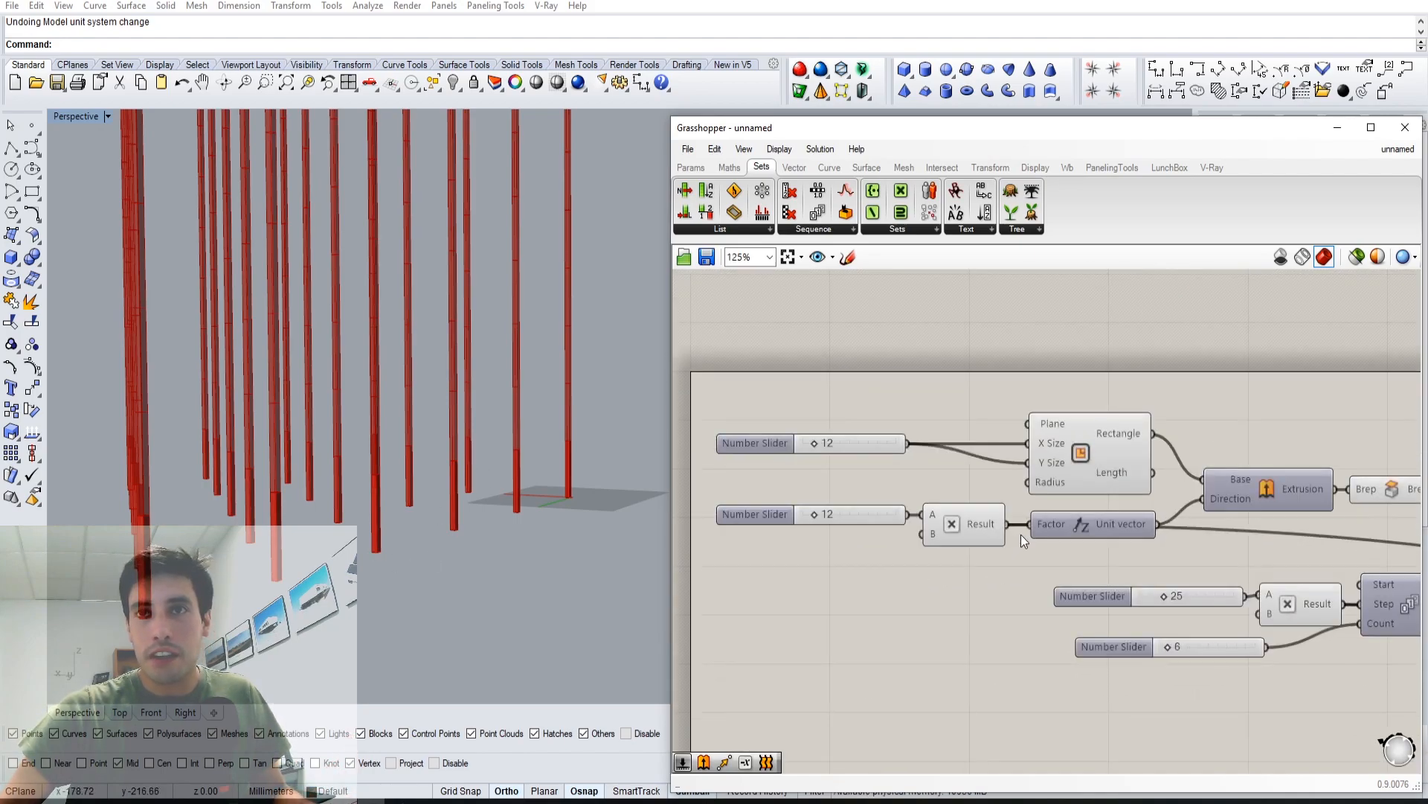
scroll(down, 3)
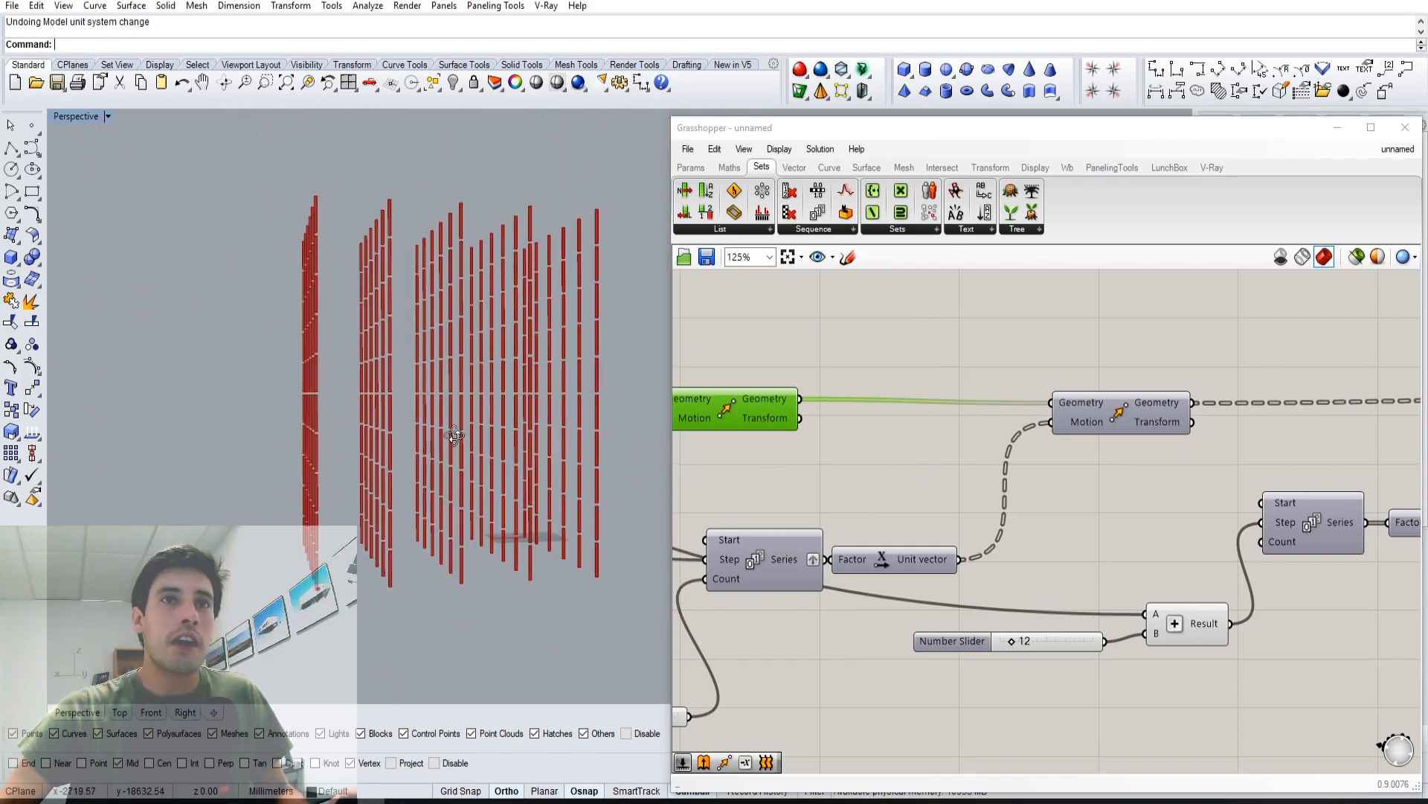
scroll(down, 3)
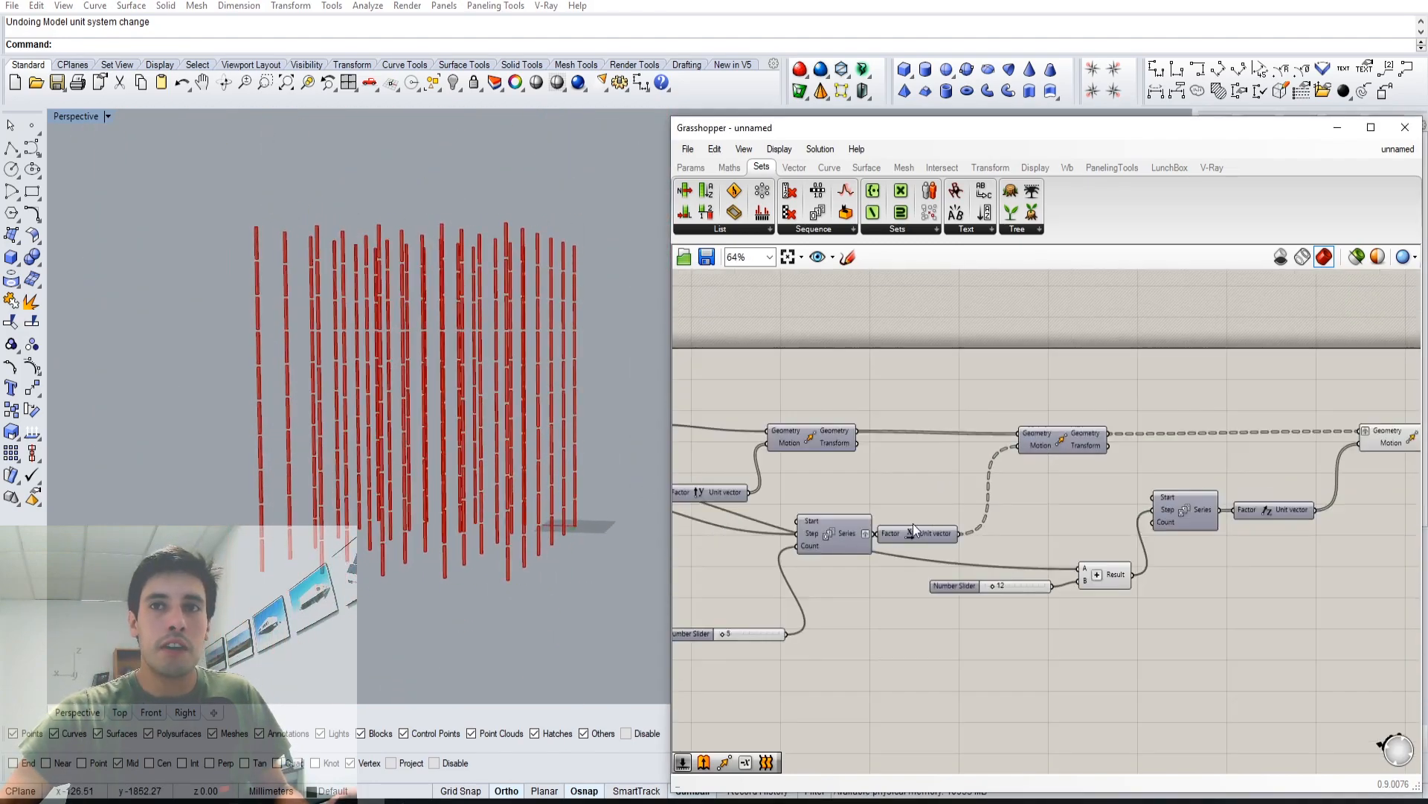
scroll(down, 3)
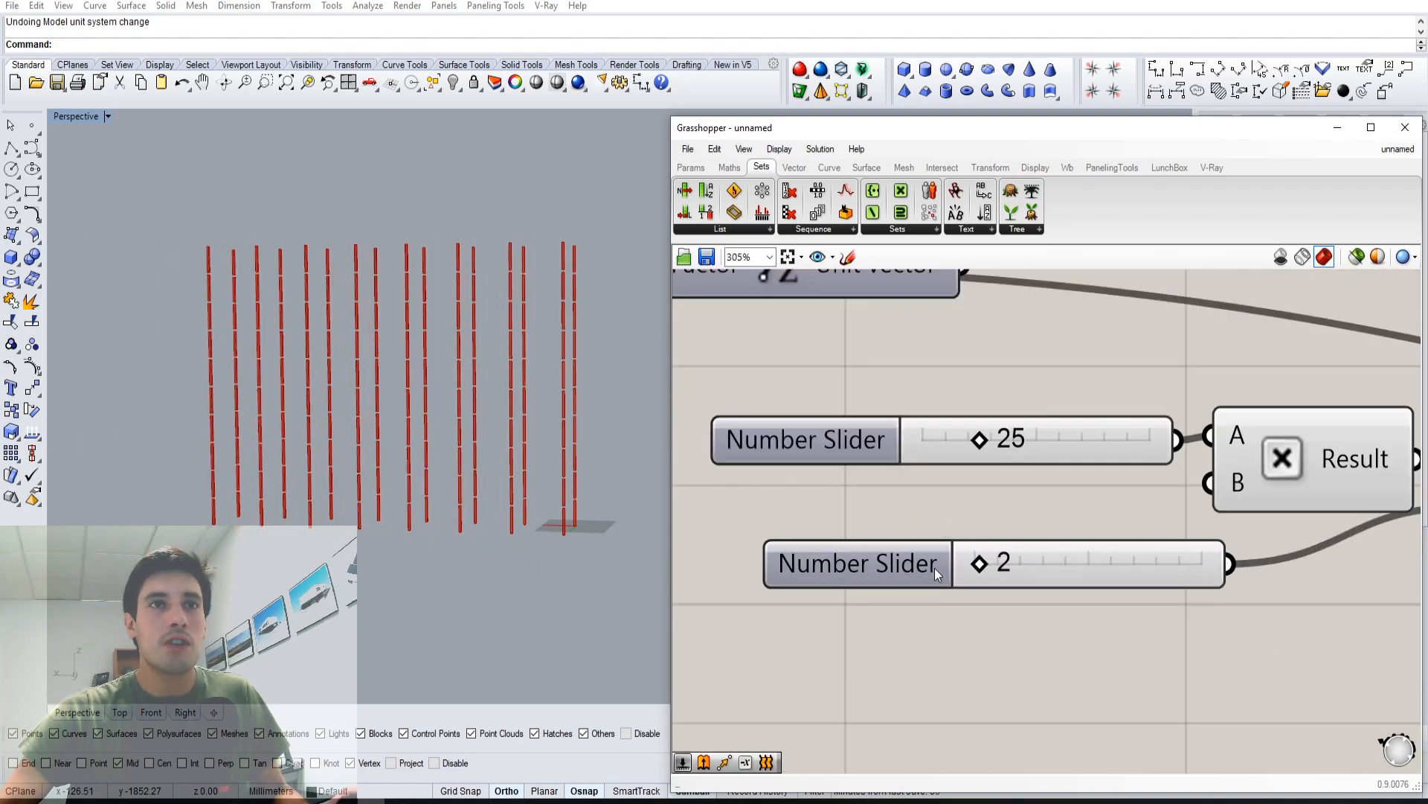
Lower the count slider to 3 and zoom out over the whole definition.
scroll(down, 3)
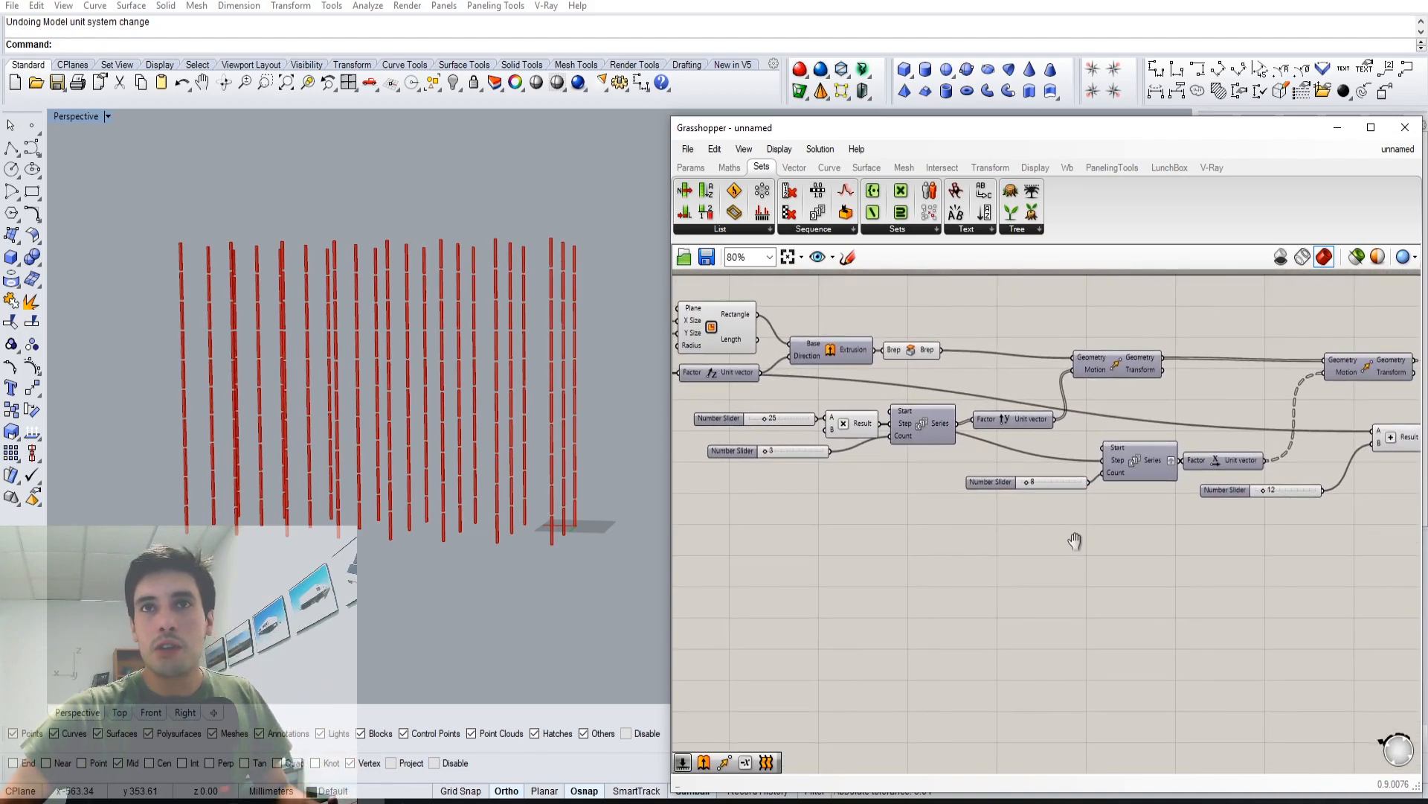
scroll(down, 3)
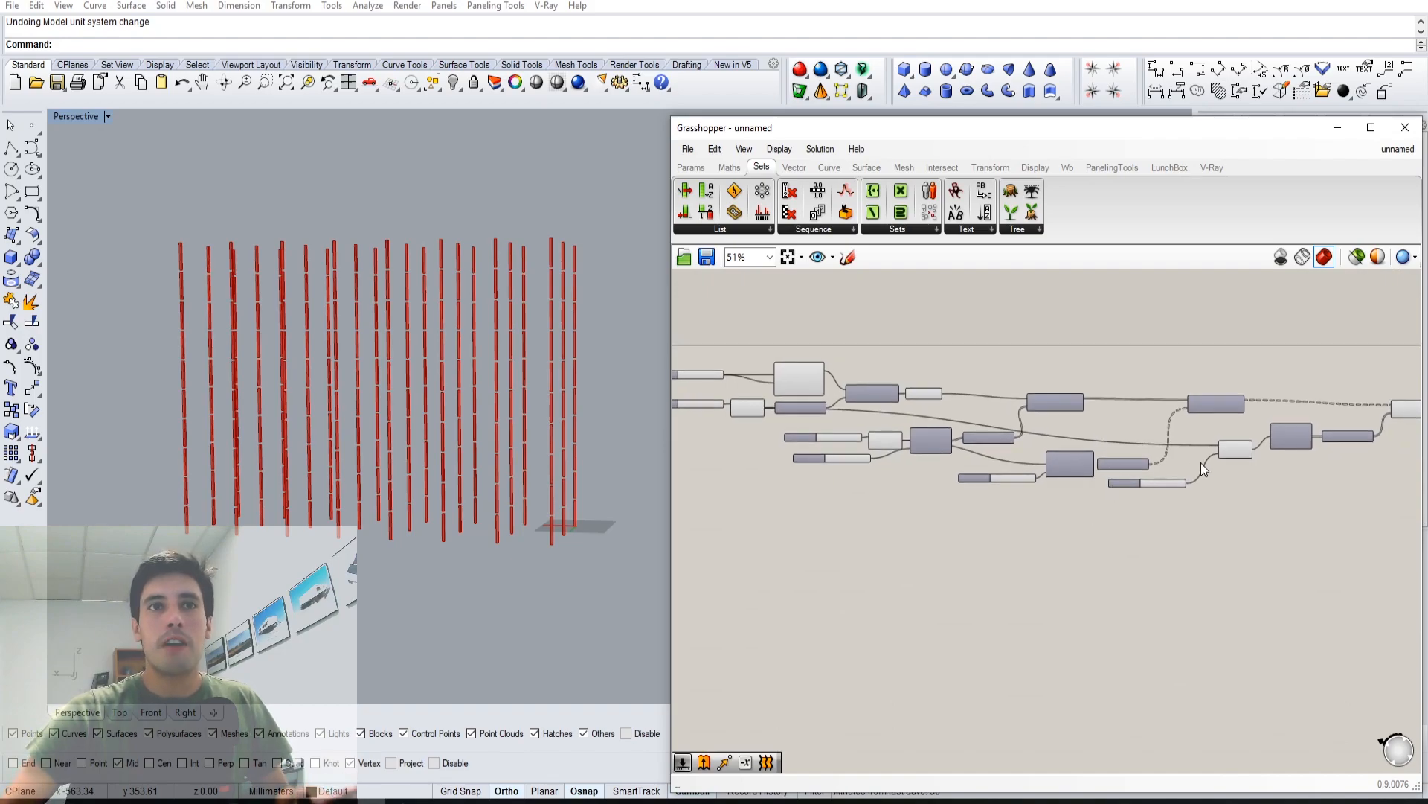
mouse_move(1225, 433)
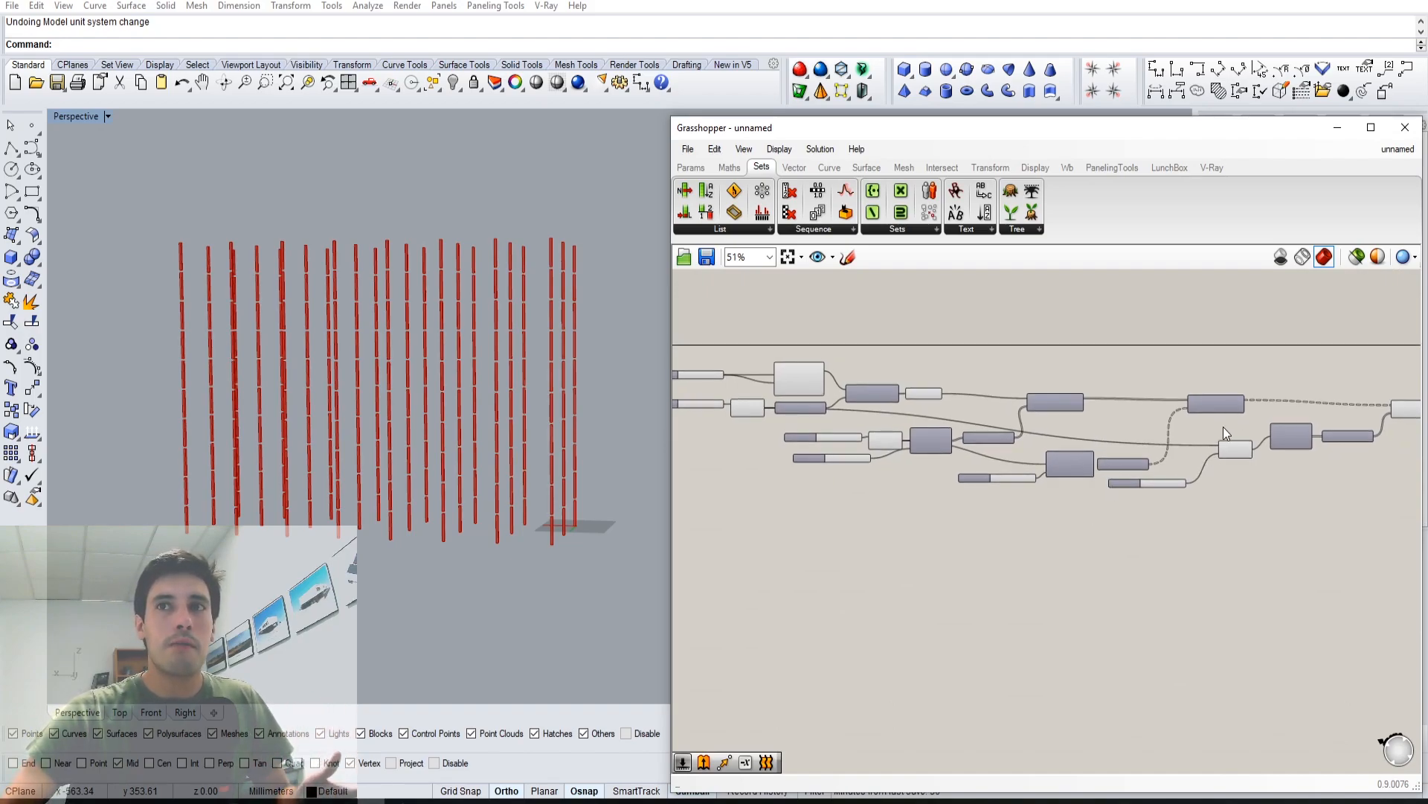
scroll(down, 3)
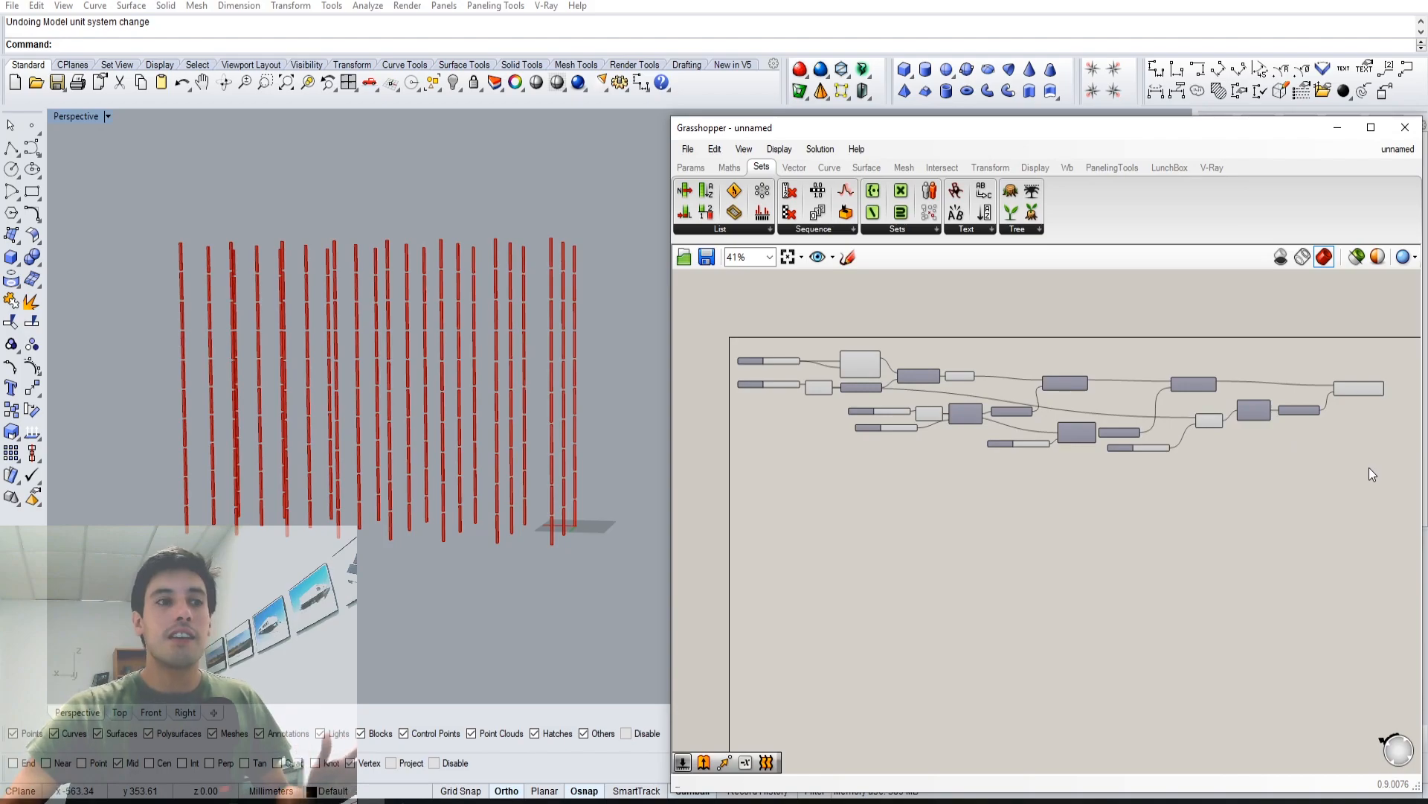